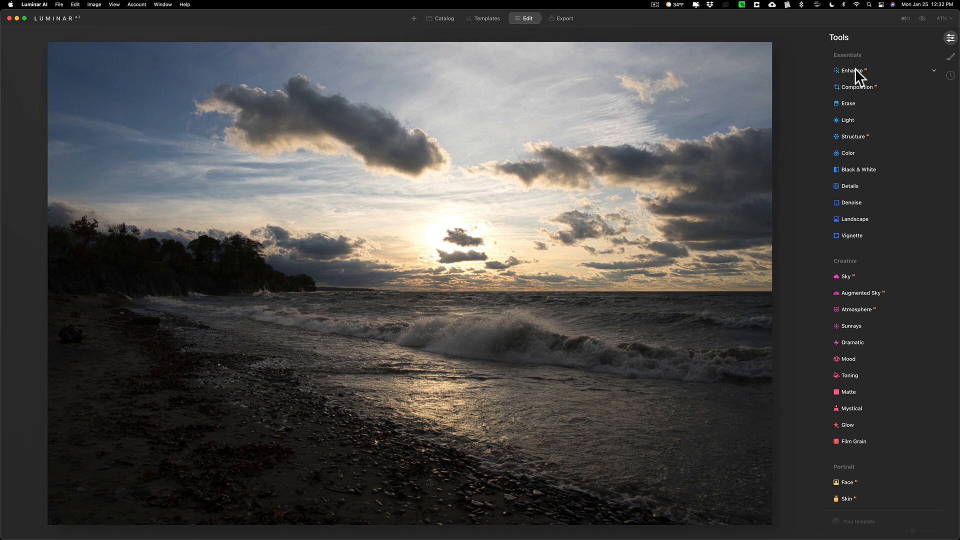
Step: Expand Enhance AI and set Accent to 57 and Sky Enhancer to 25
{"action": "left_click", "coordinate": [851, 71]}
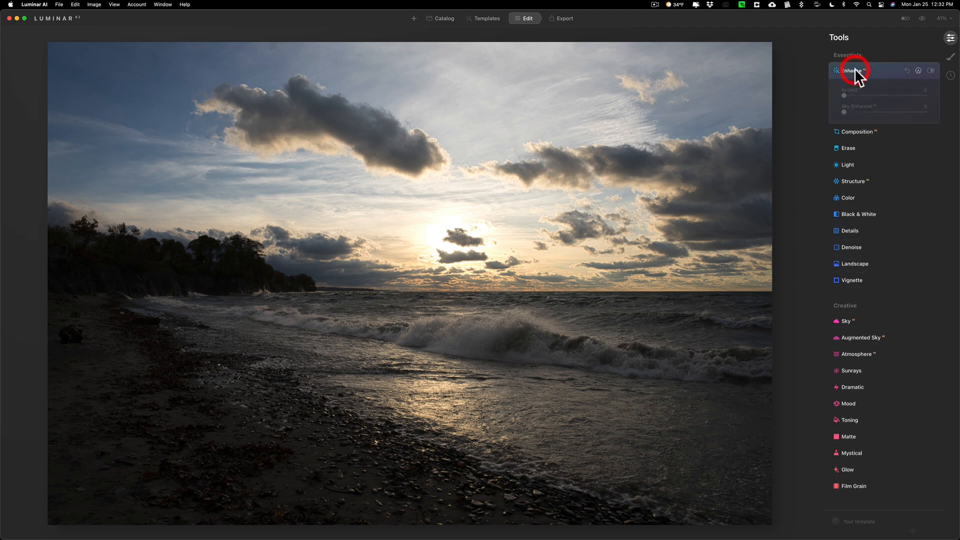
{"action": "left_click_drag", "start_coordinate": [762, 97], "coordinate": [800, 96]}
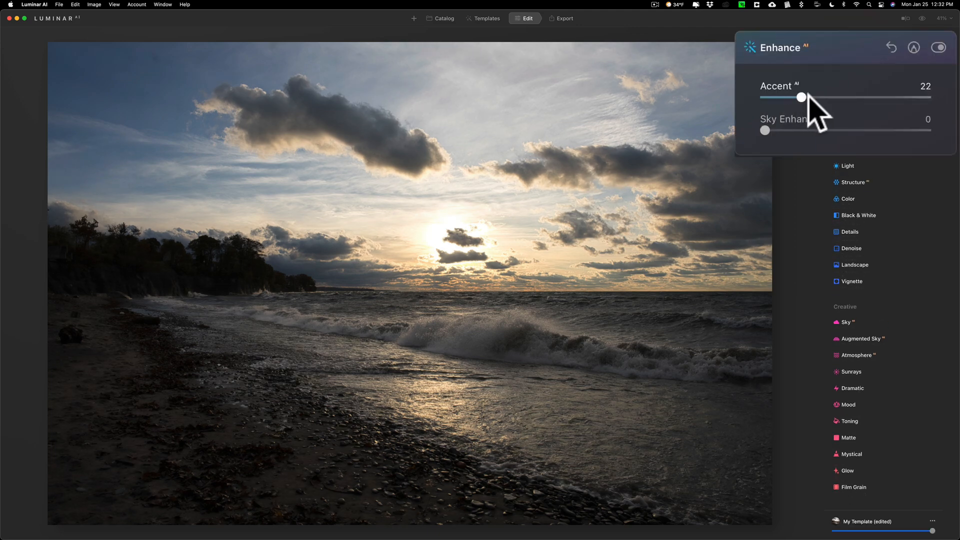
{"action": "left_click_drag", "start_coordinate": [800, 97], "coordinate": [857, 96]}
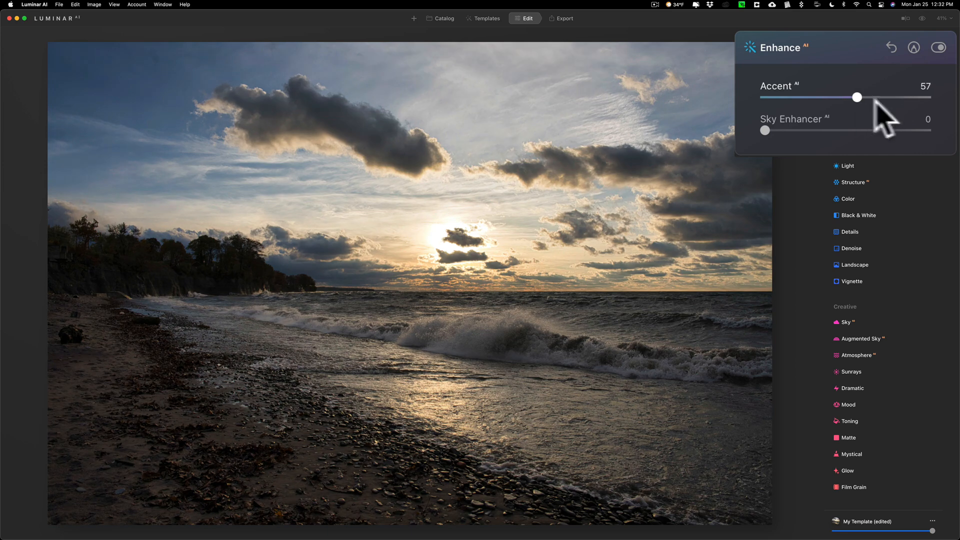
{"action": "left_click_drag", "start_coordinate": [857, 97], "coordinate": [856, 96]}
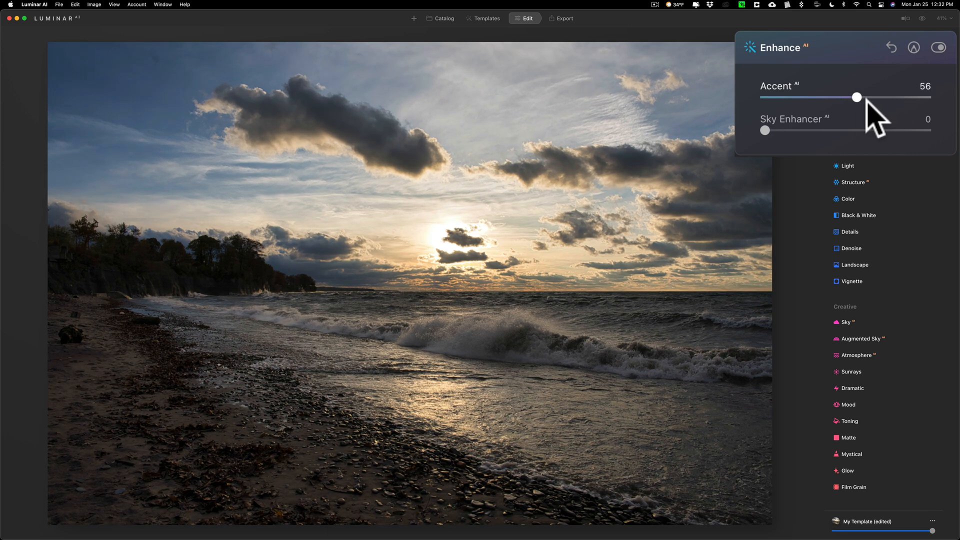
{"action": "left_click_drag", "start_coordinate": [765, 130], "coordinate": [769, 130]}
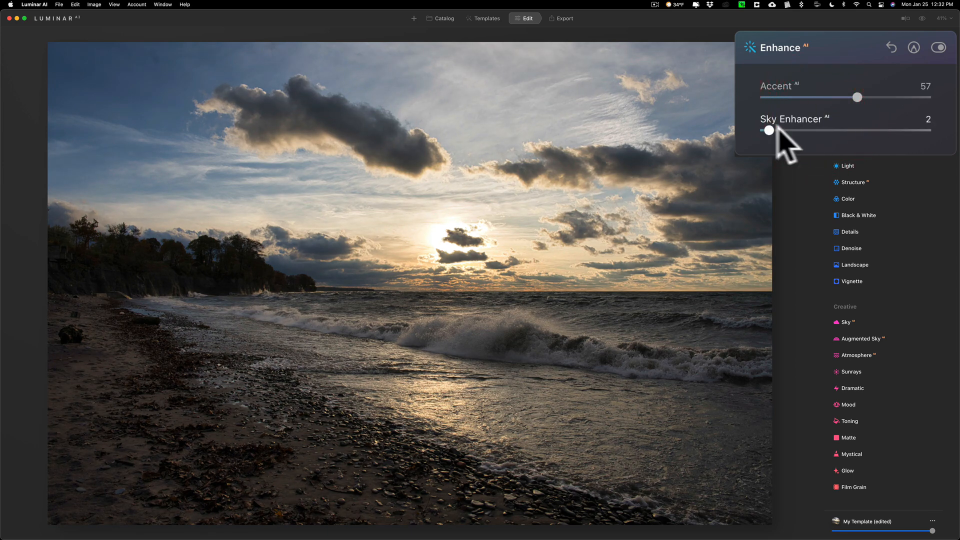
{"action": "left_click_drag", "start_coordinate": [769, 130], "coordinate": [796, 130]}
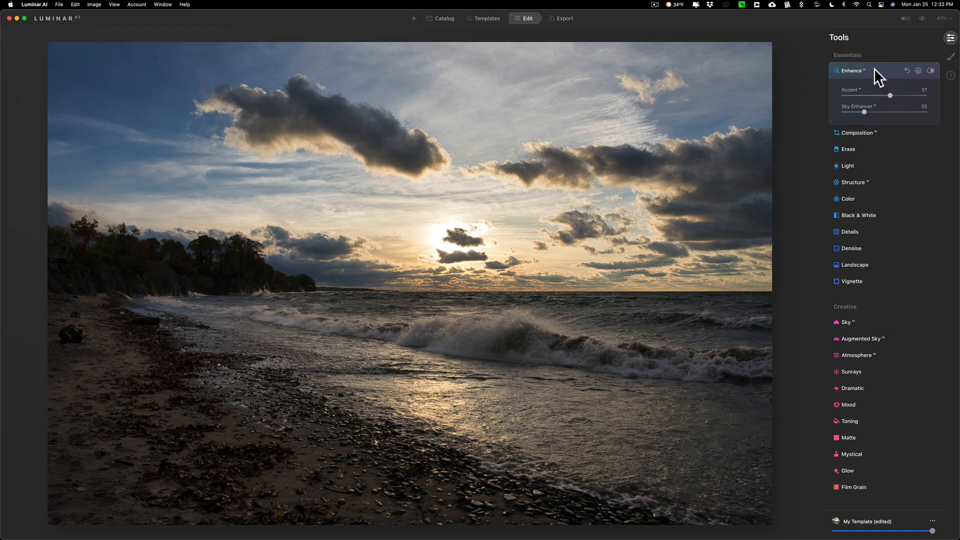
Step: Collapse Enhance AI, expand the Light tool, and raise Shadows to 62
{"action": "left_click", "coordinate": [849, 70]}
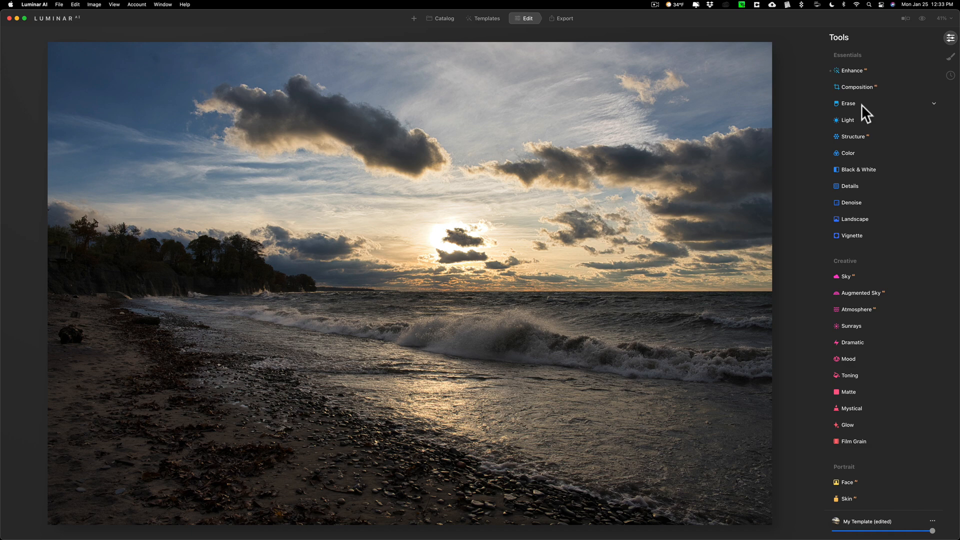
{"action": "left_click", "coordinate": [847, 120]}
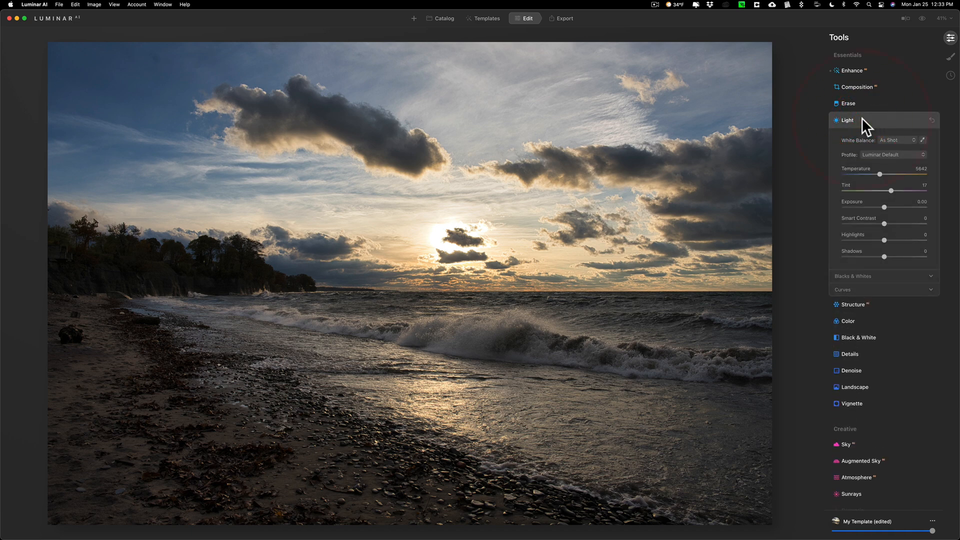
{"action": "left_click", "coordinate": [846, 120]}
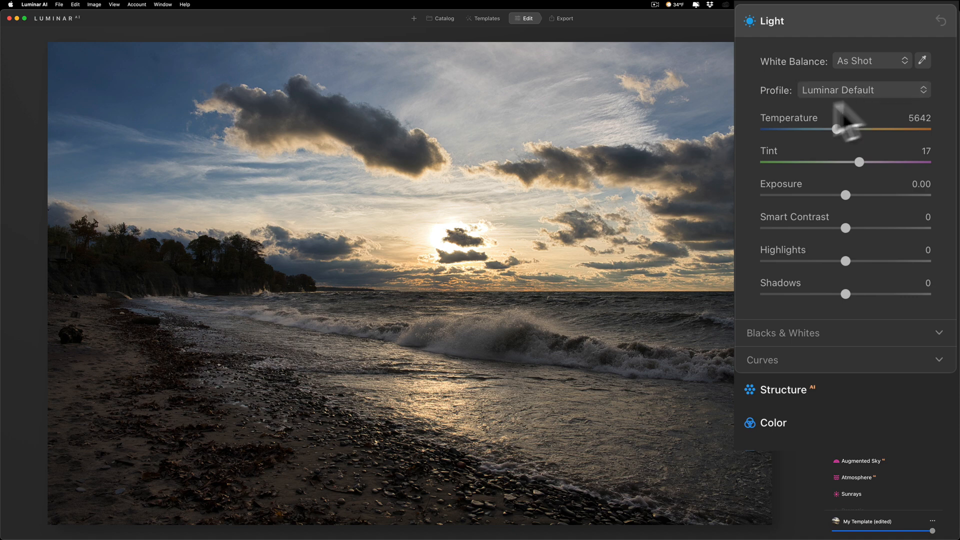
{"action": "mouse_move", "coordinate": [846, 301]}
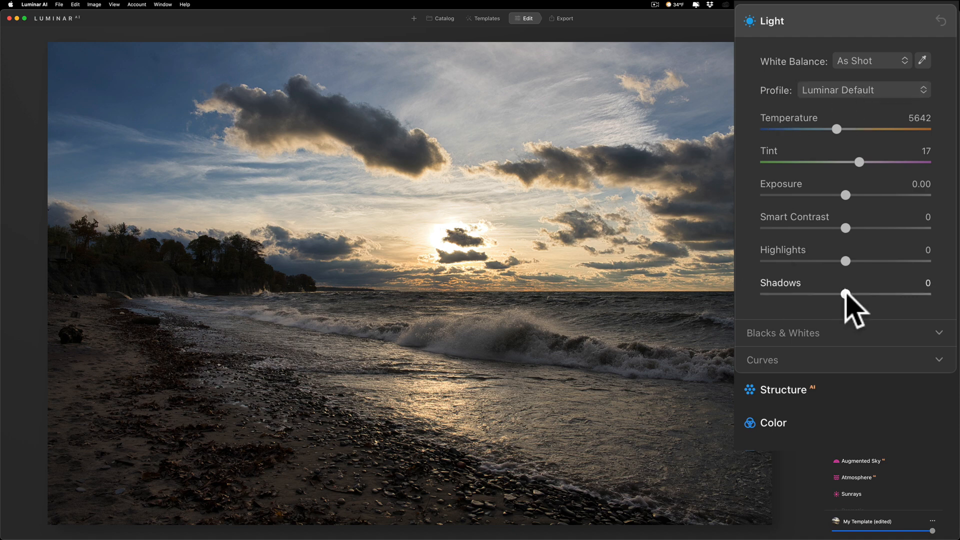
{"action": "left_click_drag", "start_coordinate": [845, 295], "coordinate": [883, 295]}
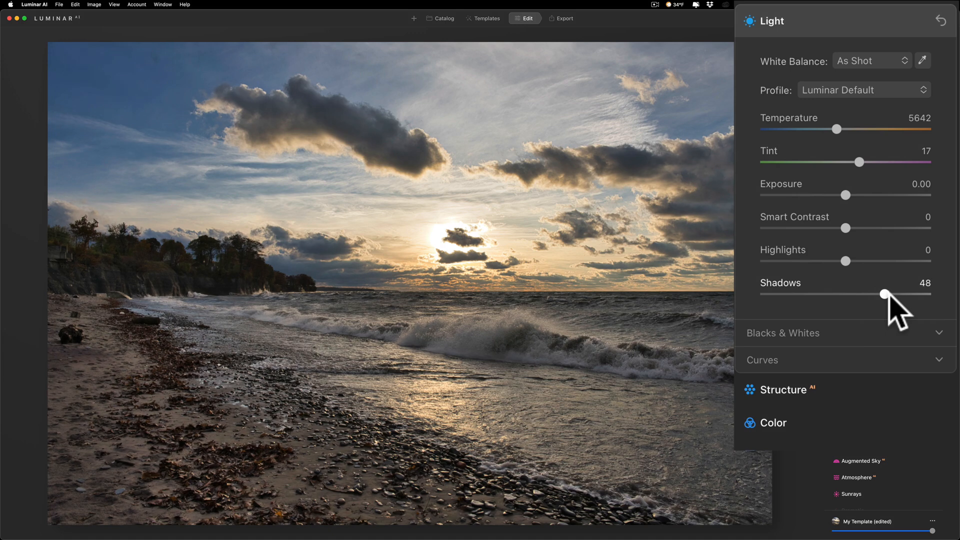
{"action": "left_click_drag", "start_coordinate": [882, 294], "coordinate": [898, 294]}
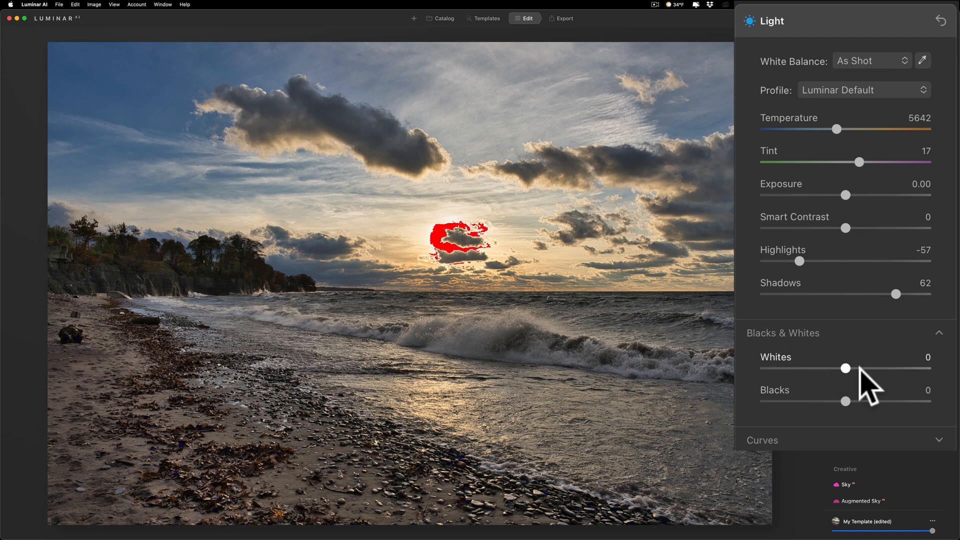
Step: Test Whites and return it to 0, then drop Highlights to -100
{"action": "left_click_drag", "start_coordinate": [847, 367], "coordinate": [786, 367]}
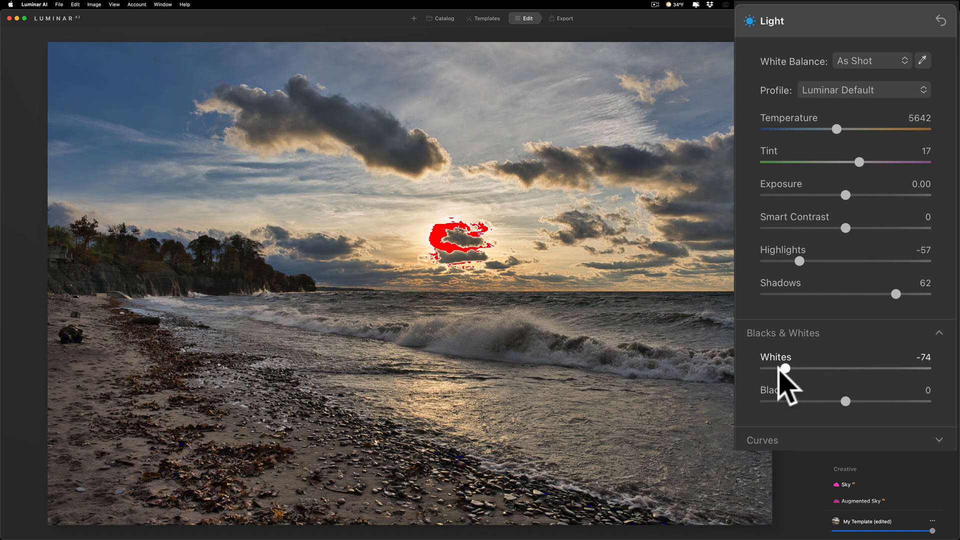
{"action": "left_click_drag", "start_coordinate": [785, 368], "coordinate": [834, 367]}
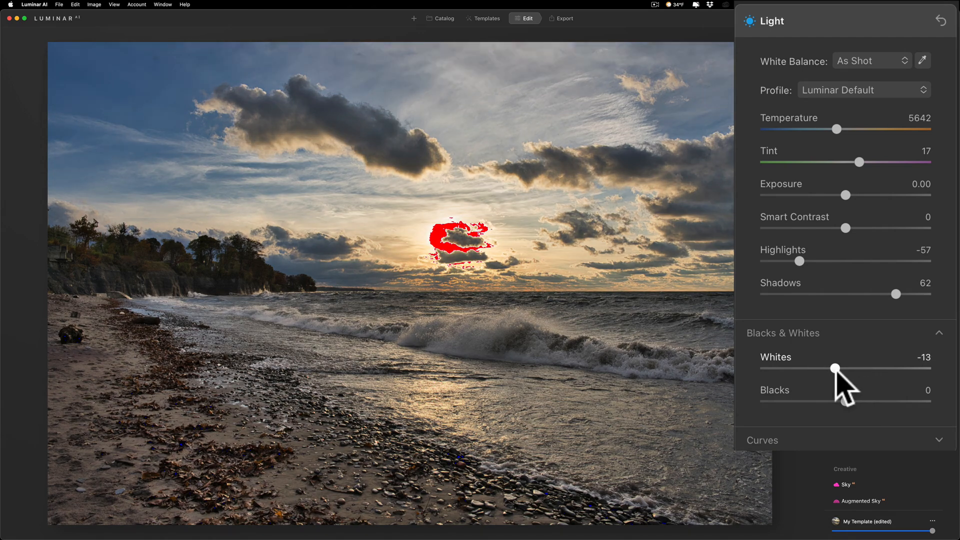
{"action": "left_click_drag", "start_coordinate": [834, 367], "coordinate": [861, 368]}
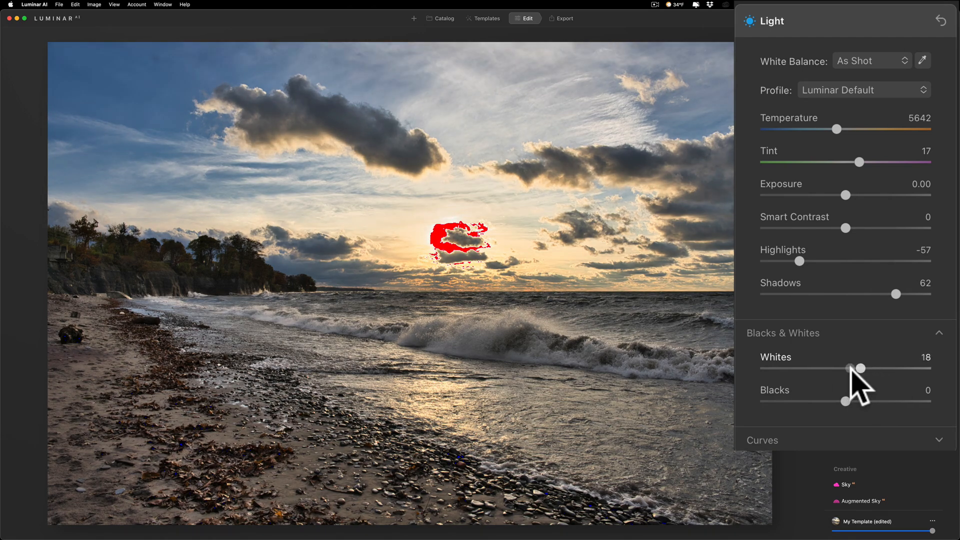
{"action": "left_click_drag", "start_coordinate": [859, 369], "coordinate": [845, 369]}
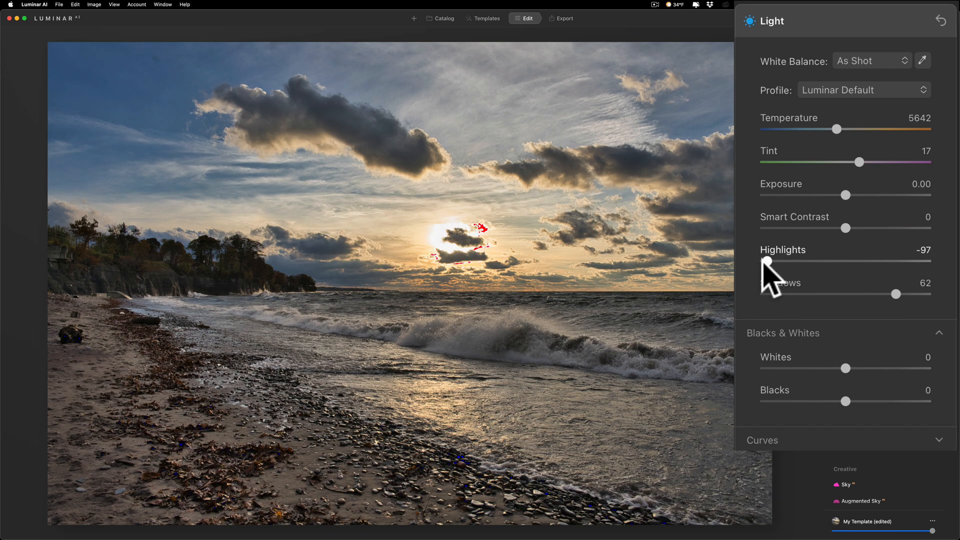
{"action": "left_click_drag", "start_coordinate": [766, 261], "coordinate": [763, 261]}
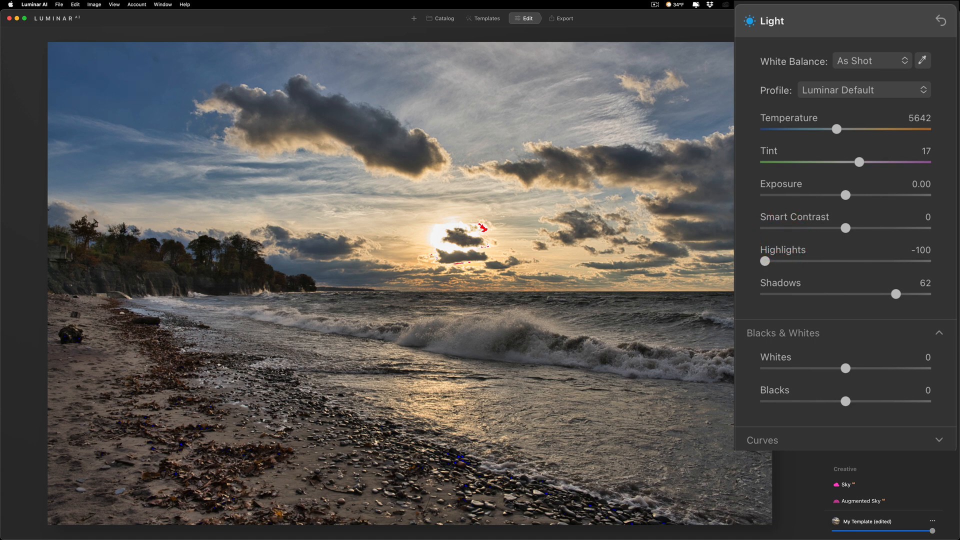
{"action": "left_click_drag", "start_coordinate": [846, 368], "coordinate": [839, 368]}
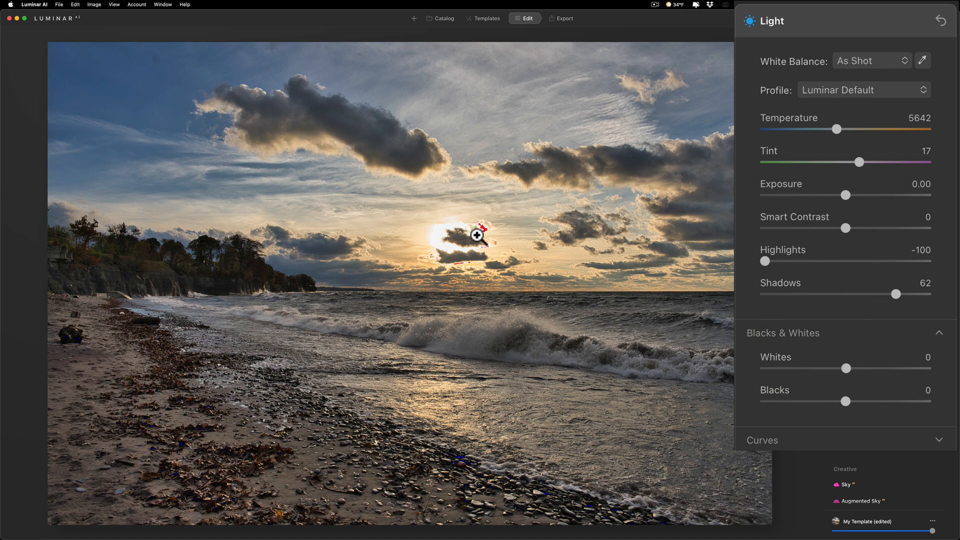
{"action": "mouse_move", "coordinate": [150, 348]}
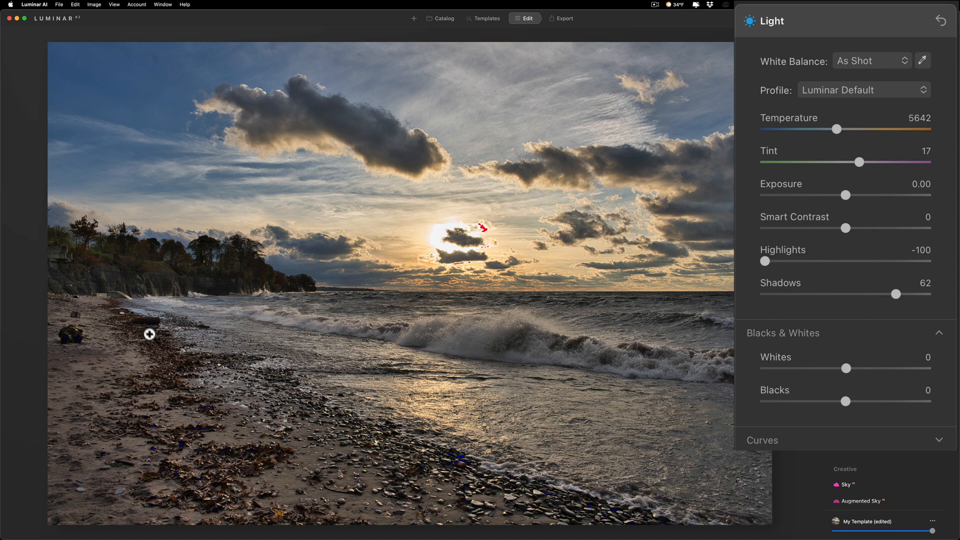
{"action": "mouse_move", "coordinate": [451, 472]}
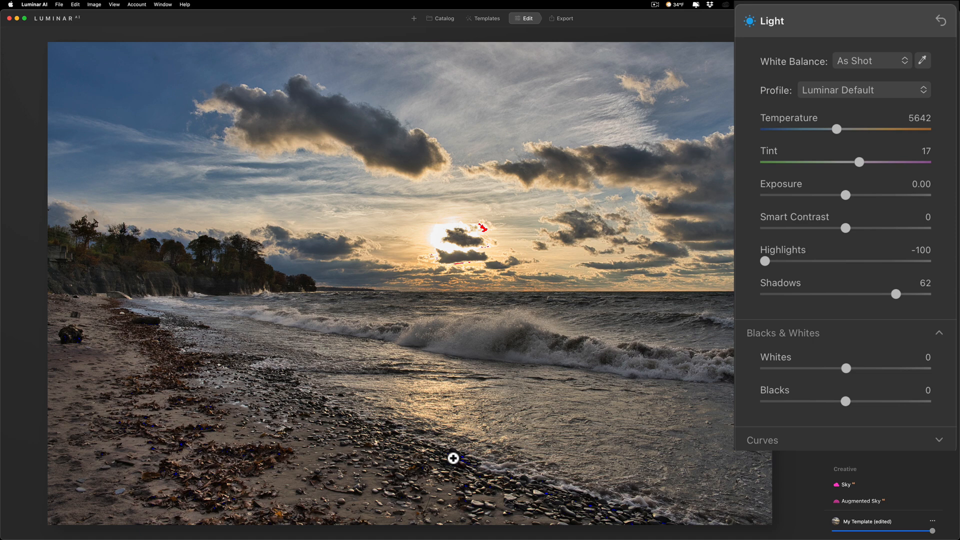
{"action": "mouse_move", "coordinate": [845, 402]}
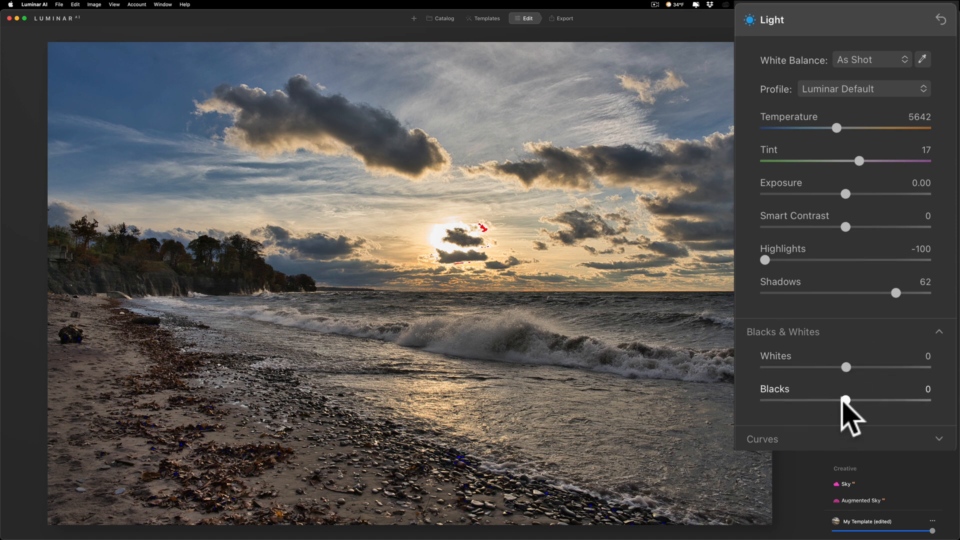
Step: Sweep Blacks down to -100 to check clipping, then settle it at -23
{"action": "left_click_drag", "start_coordinate": [846, 401], "coordinate": [822, 400]}
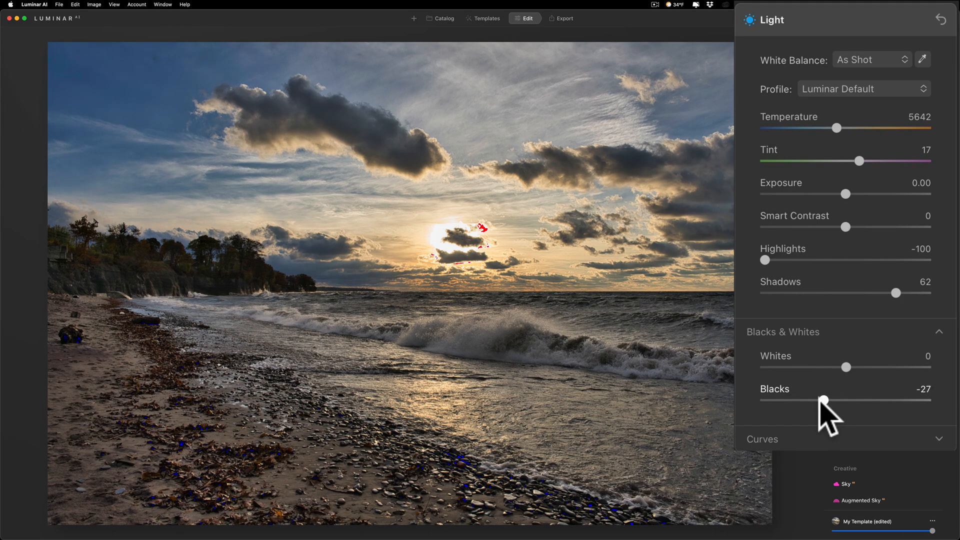
{"action": "left_click_drag", "start_coordinate": [823, 399], "coordinate": [766, 399]}
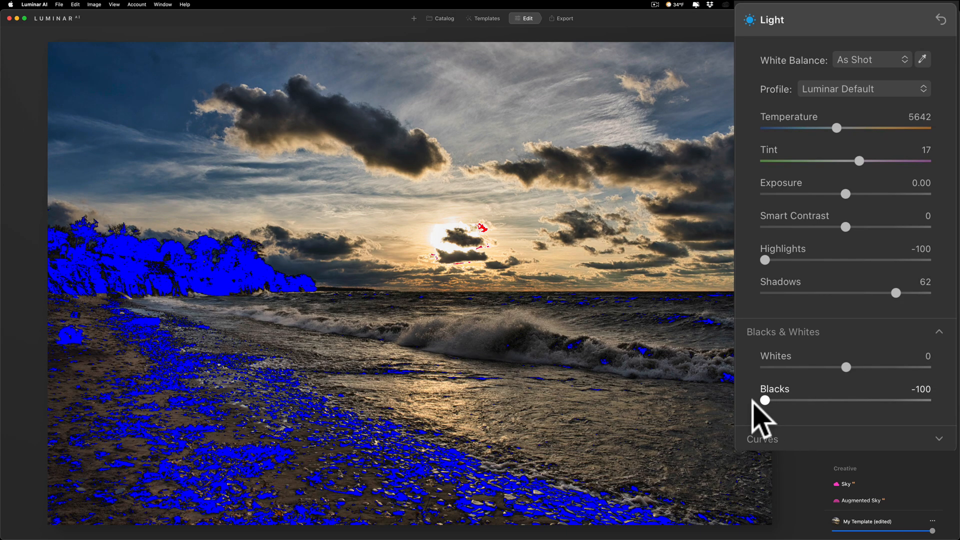
{"action": "left_click_drag", "start_coordinate": [765, 400], "coordinate": [804, 400]}
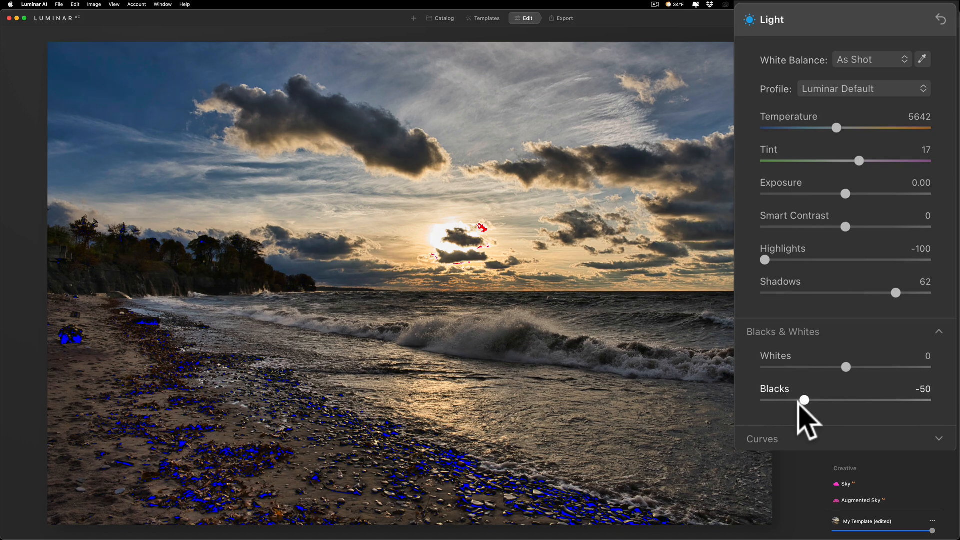
{"action": "left_click_drag", "start_coordinate": [804, 400], "coordinate": [810, 400]}
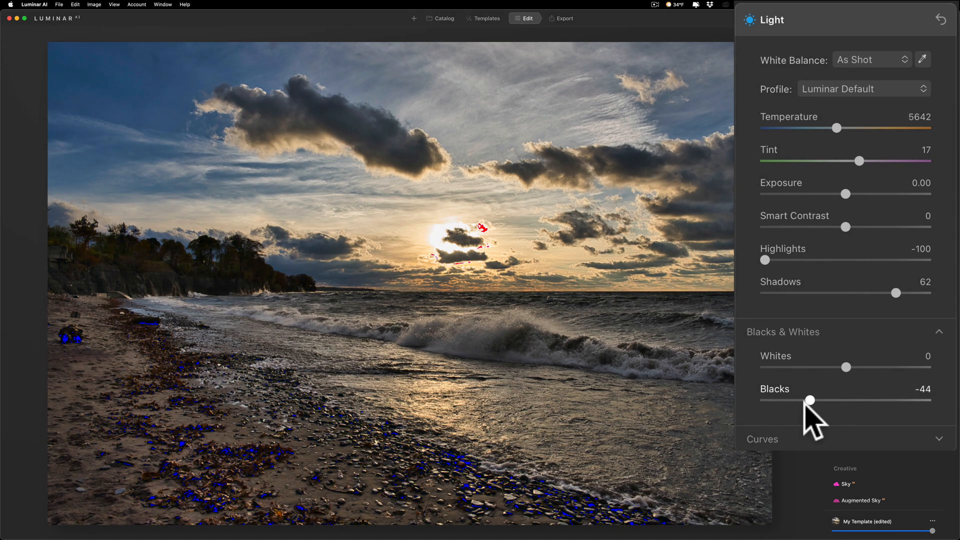
{"action": "left_click_drag", "start_coordinate": [810, 400], "coordinate": [819, 400]}
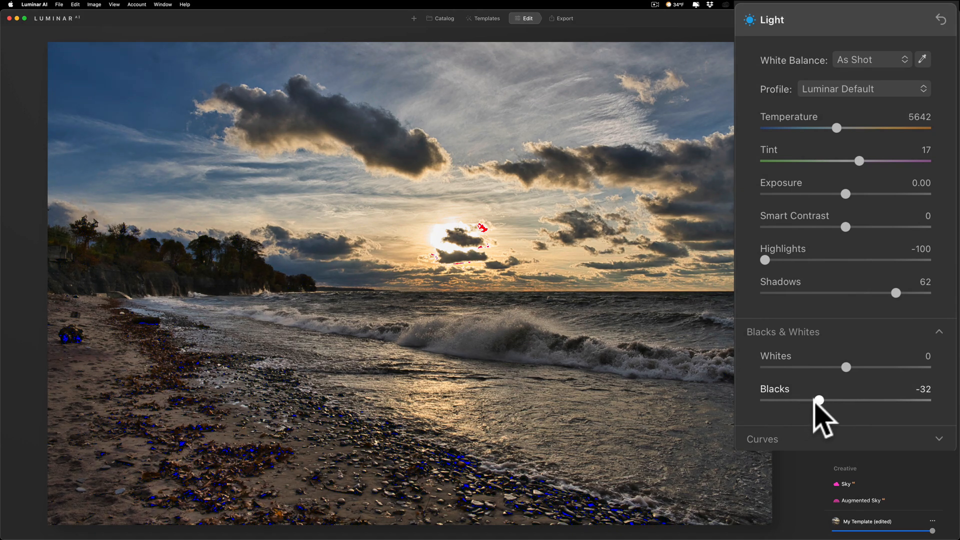
{"action": "left_click_drag", "start_coordinate": [821, 400], "coordinate": [823, 400]}
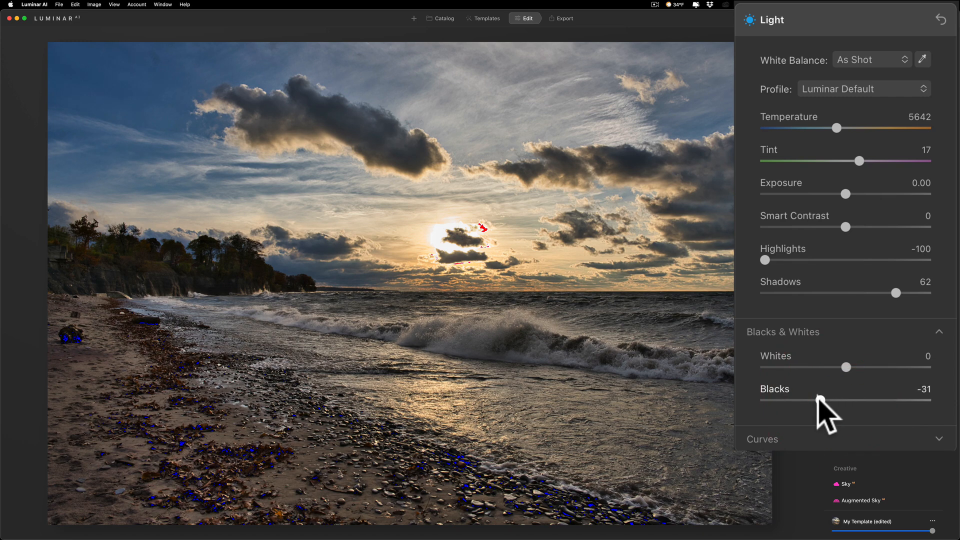
{"action": "left_click_drag", "start_coordinate": [810, 401], "coordinate": [827, 401]}
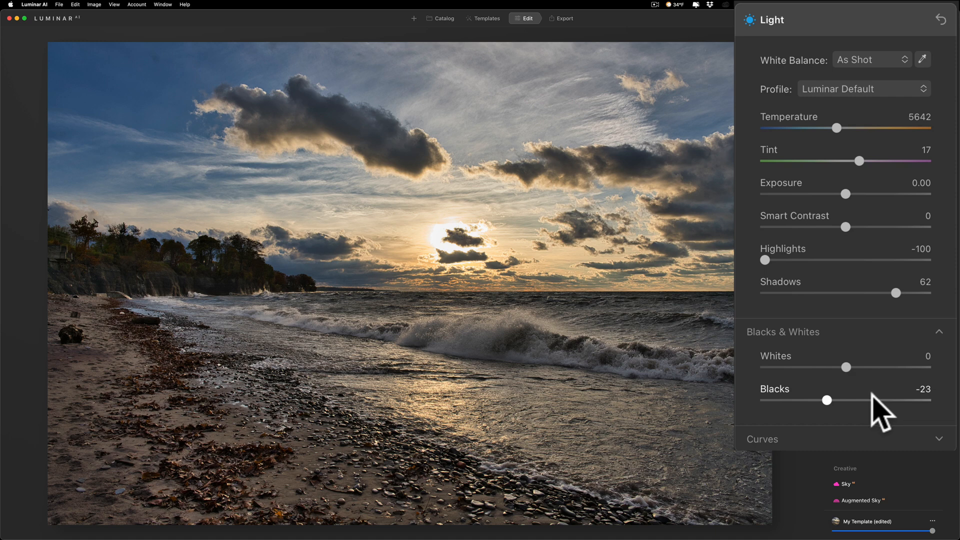
{"action": "mouse_move", "coordinate": [863, 382]}
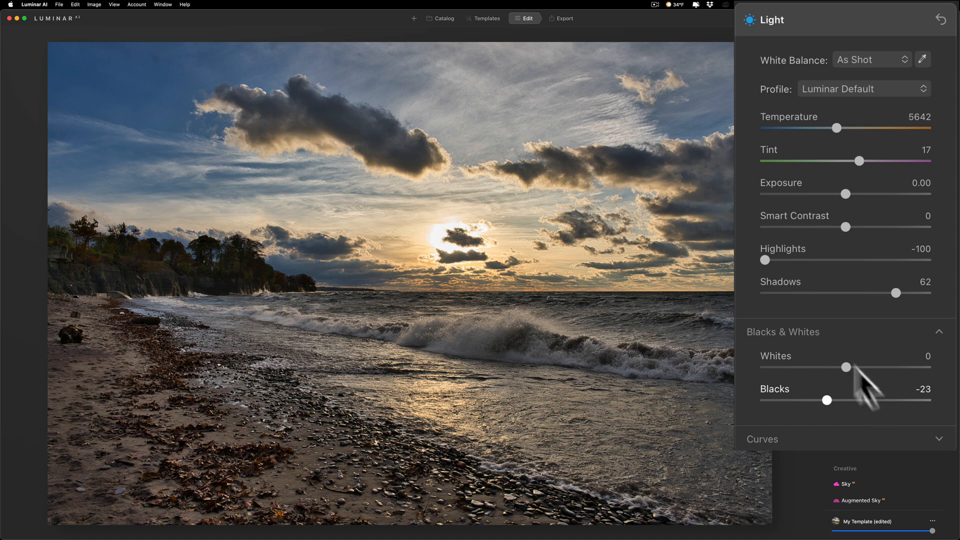
{"action": "mouse_move", "coordinate": [865, 27]}
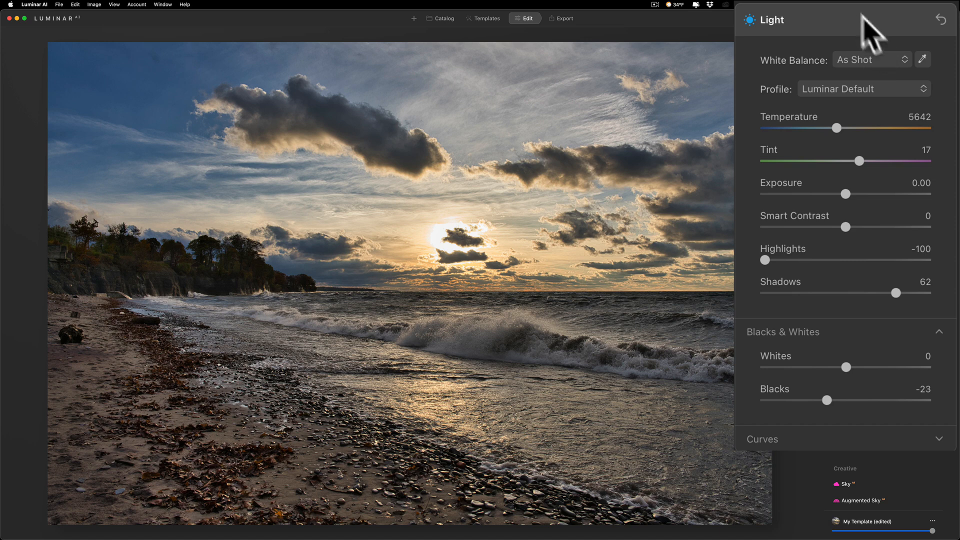
{"action": "mouse_move", "coordinate": [864, 35]}
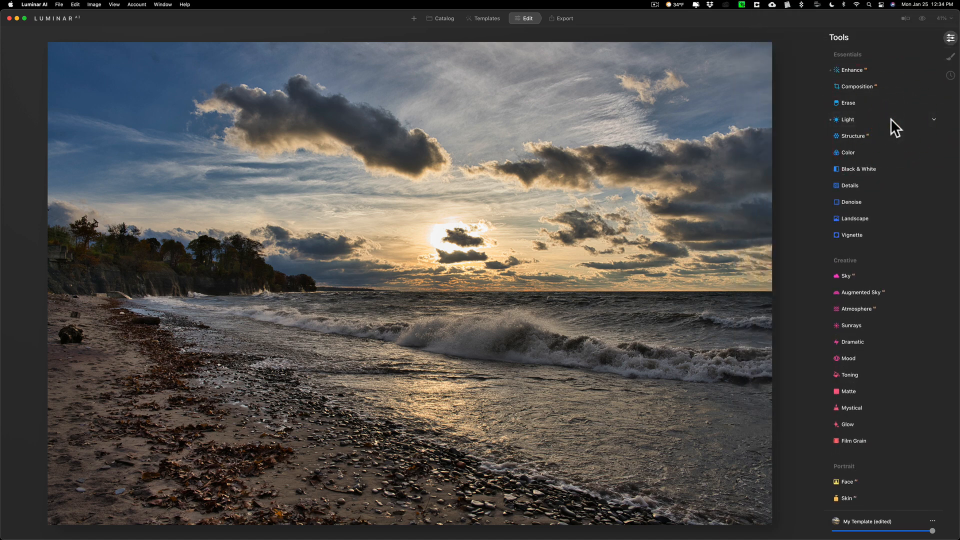
Step: Open Color, switch HSL to Saturation mode, and set Orange to 21, Yellow to 25
{"action": "left_click", "coordinate": [848, 153]}
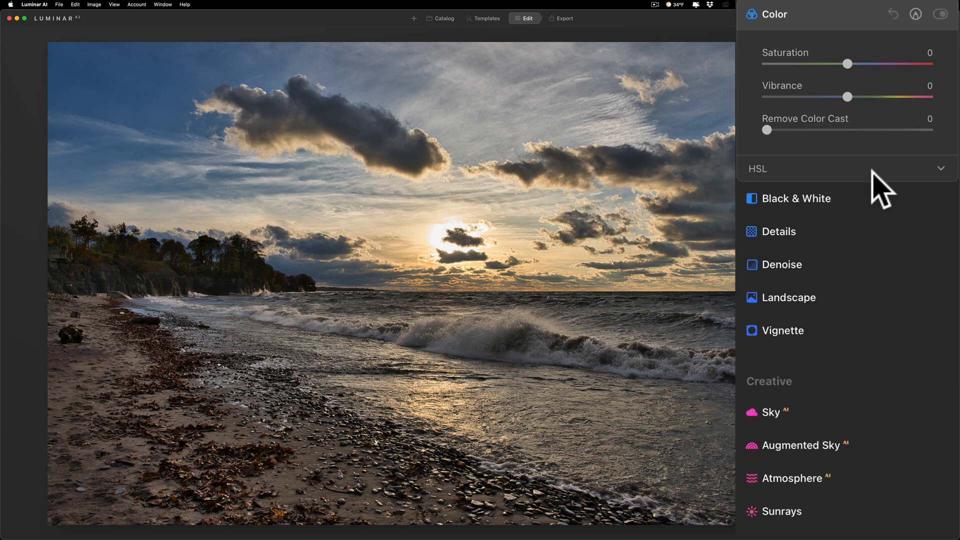
{"action": "left_click", "coordinate": [941, 168]}
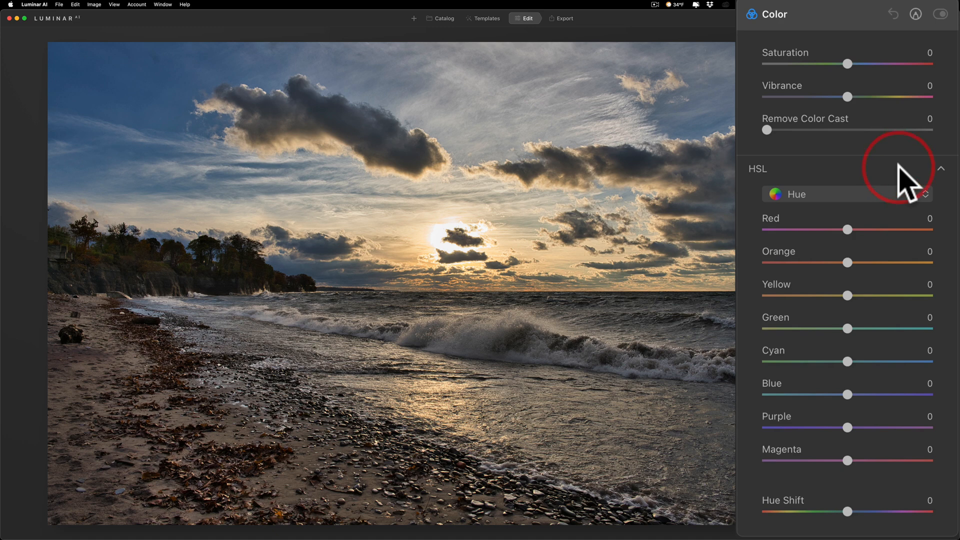
{"action": "left_click", "coordinate": [847, 194]}
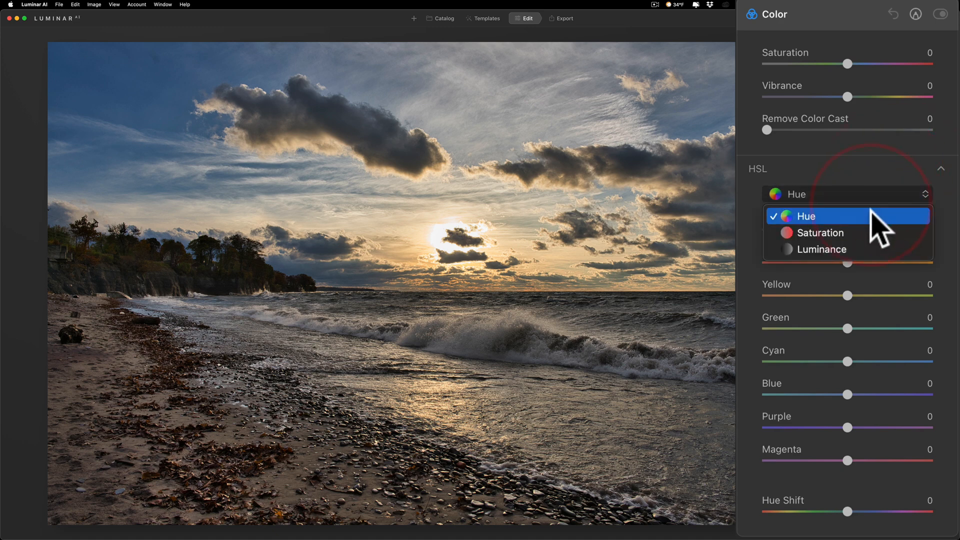
{"action": "left_click", "coordinate": [818, 232]}
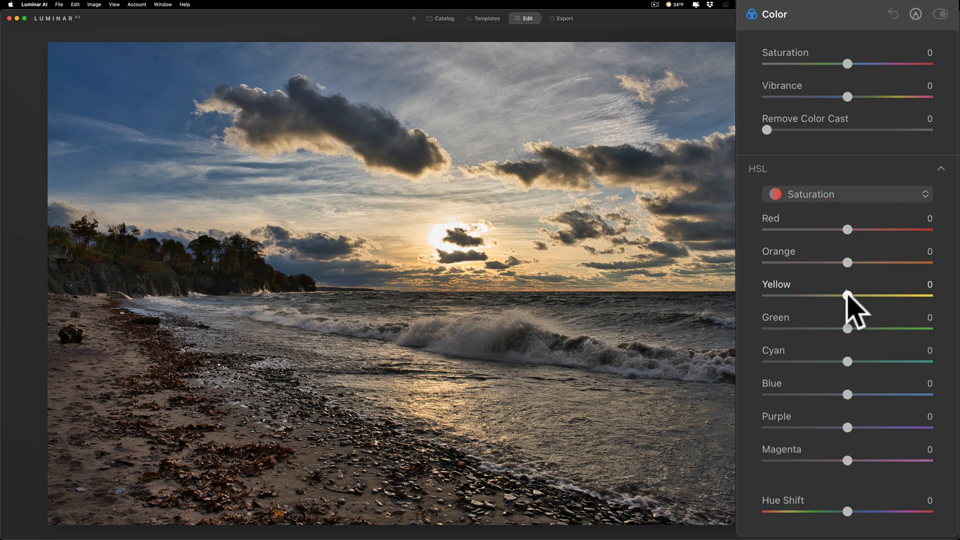
{"action": "left_click_drag", "start_coordinate": [847, 298], "coordinate": [874, 298]}
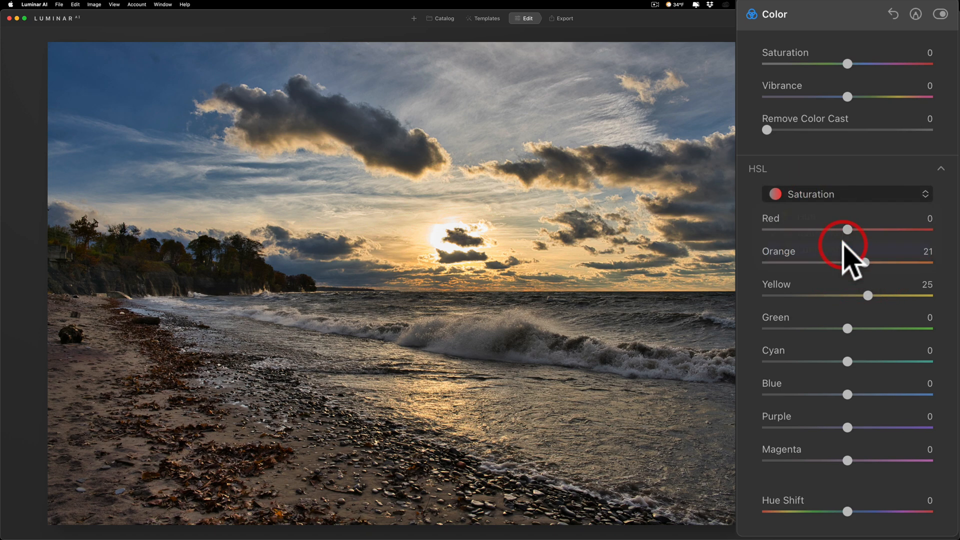
Step: Switch HSL to Luminance and lower Orange luminance to about -19
{"action": "left_click", "coordinate": [847, 194]}
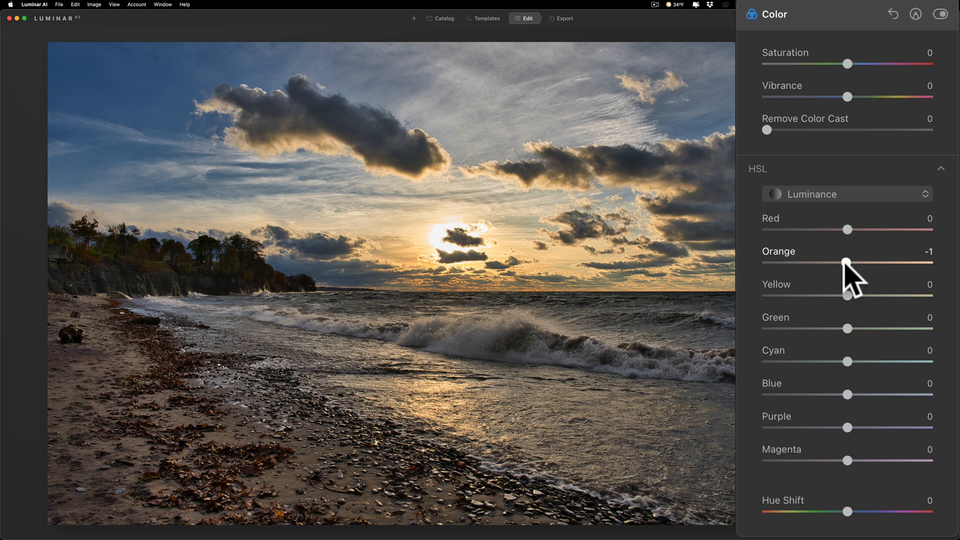
{"action": "left_click_drag", "start_coordinate": [847, 264], "coordinate": [829, 264]}
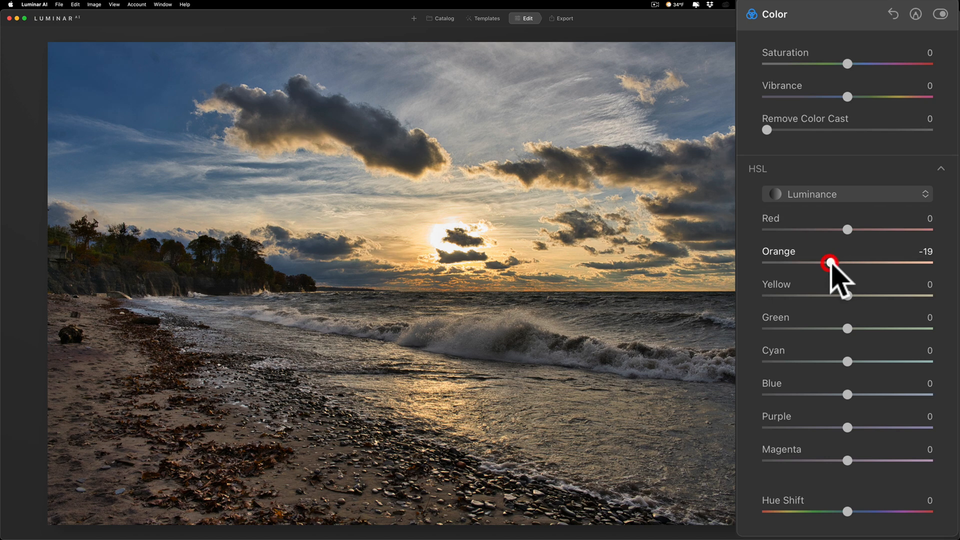
{"action": "left_click_drag", "start_coordinate": [847, 295], "coordinate": [830, 295]}
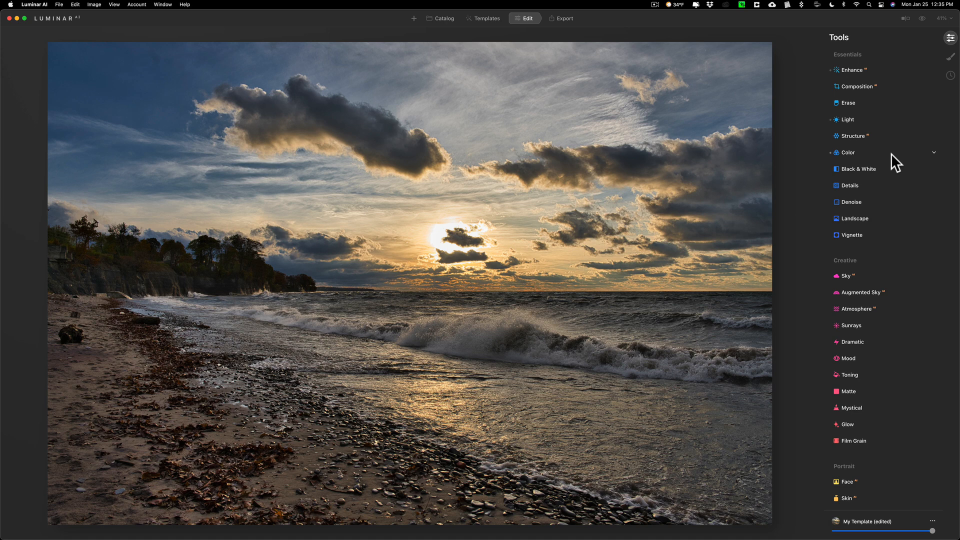
Step: Open Details and settle Large Details at 15 and Medium Details around 12-13
{"action": "left_click", "coordinate": [849, 185]}
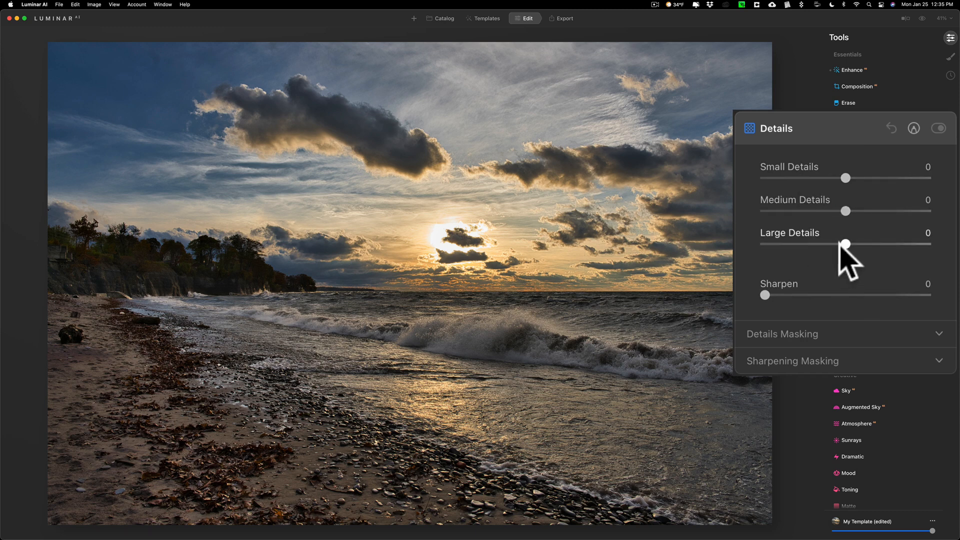
{"action": "left_click_drag", "start_coordinate": [845, 245], "coordinate": [897, 244]}
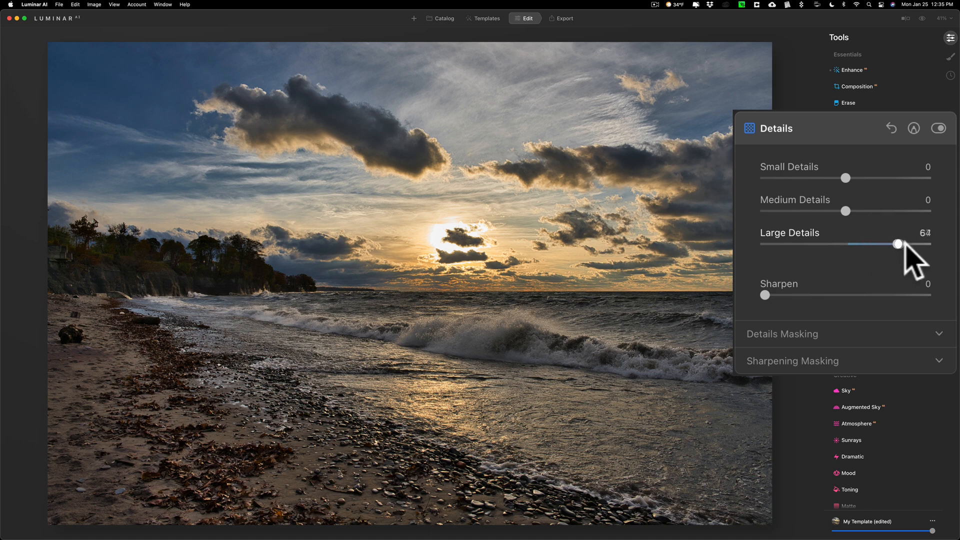
{"action": "left_click_drag", "start_coordinate": [897, 244], "coordinate": [863, 244]}
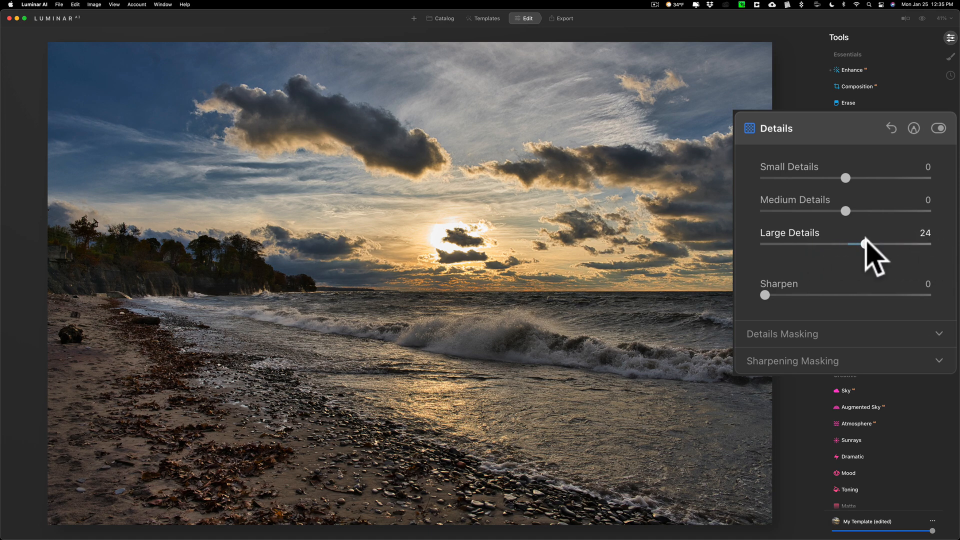
{"action": "left_click_drag", "start_coordinate": [863, 244], "coordinate": [863, 243]}
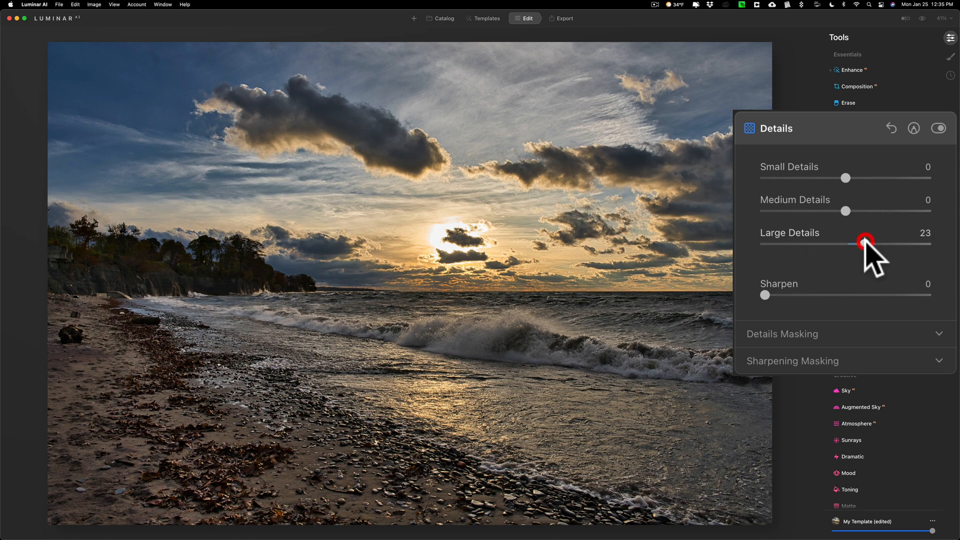
{"action": "left_click_drag", "start_coordinate": [866, 246], "coordinate": [853, 246]}
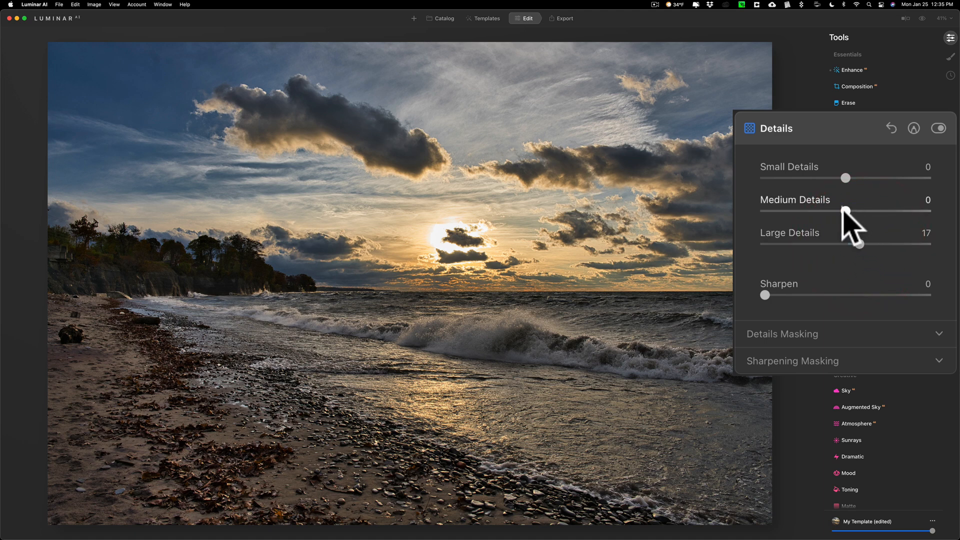
{"action": "left_click_drag", "start_coordinate": [844, 210], "coordinate": [870, 211]}
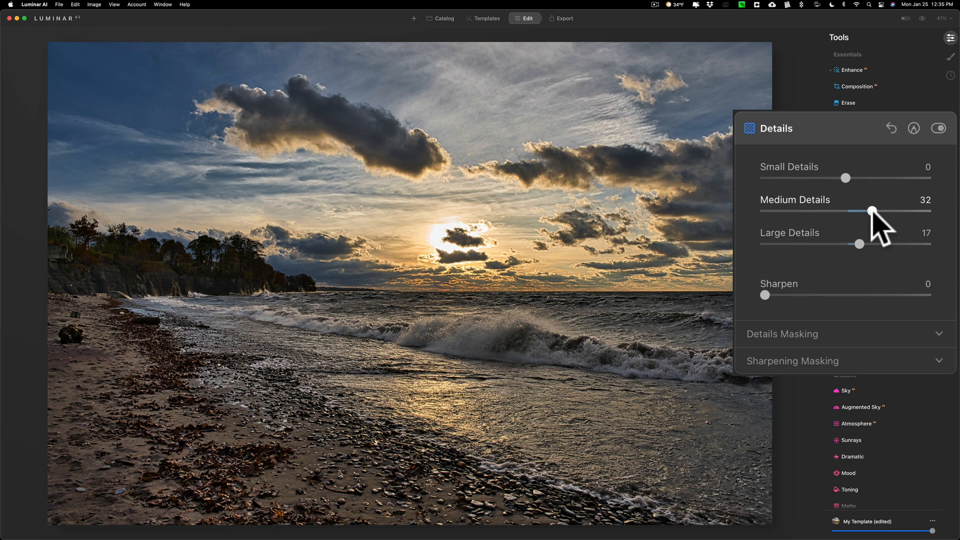
{"action": "left_click_drag", "start_coordinate": [872, 210], "coordinate": [878, 211]}
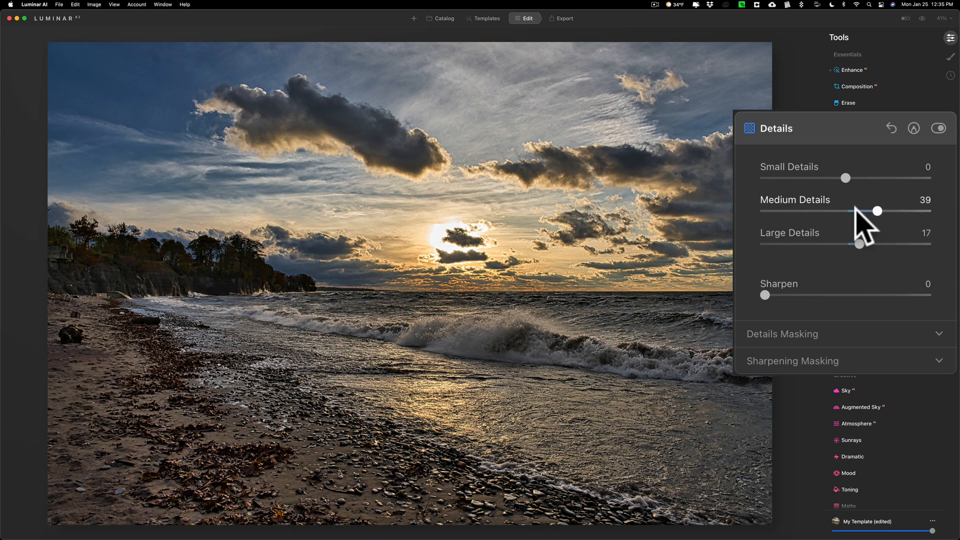
{"action": "left_click_drag", "start_coordinate": [877, 210], "coordinate": [856, 211]}
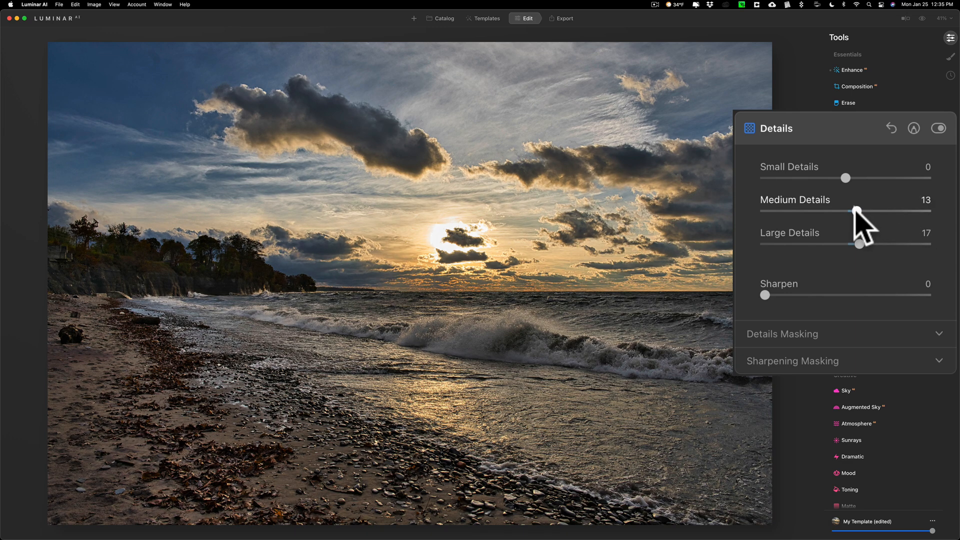
{"action": "left_click_drag", "start_coordinate": [860, 243], "coordinate": [857, 244]}
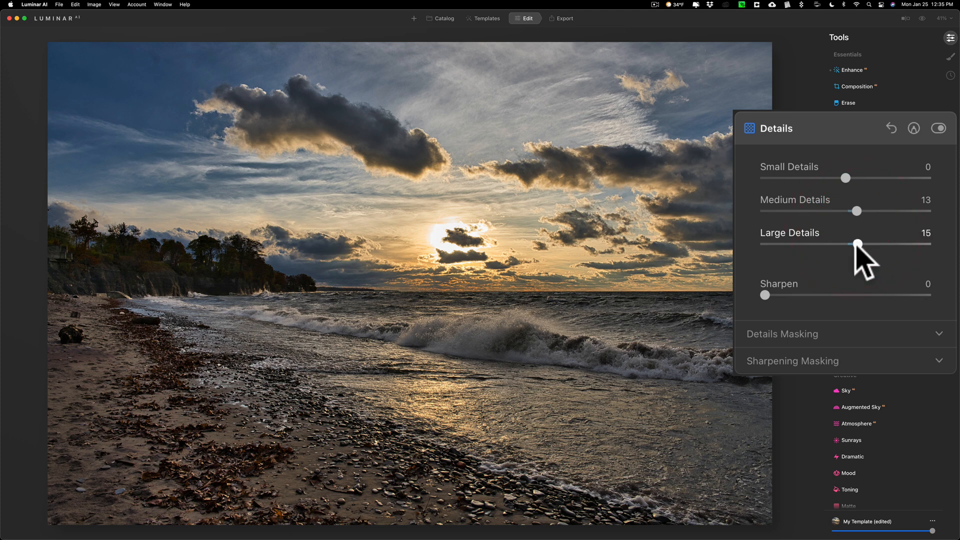
{"action": "left_click_drag", "start_coordinate": [856, 210], "coordinate": [853, 211]}
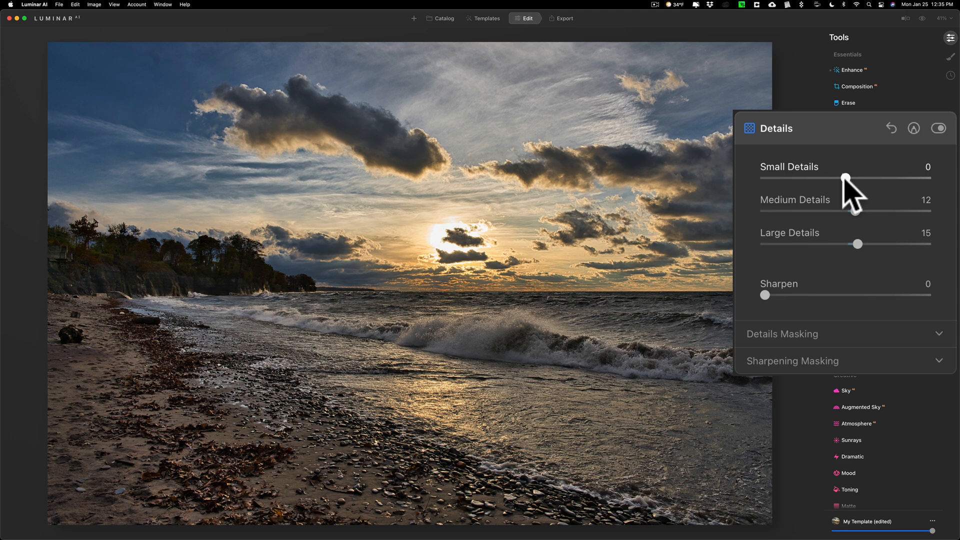
Step: Set Small Details to 4, Medium Details to 11 and Sharpen to 2, then close Details
{"action": "left_click_drag", "start_coordinate": [844, 178], "coordinate": [850, 178]}
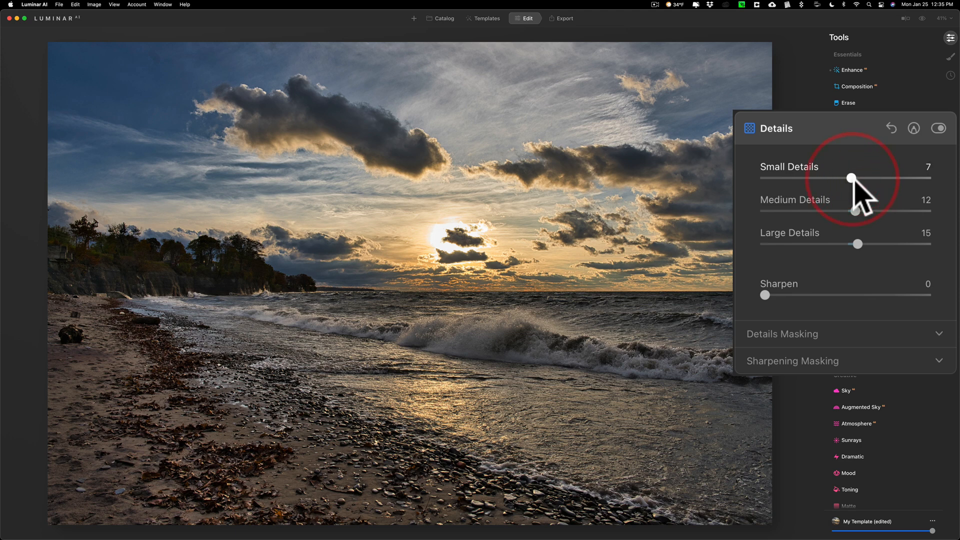
{"action": "left_click_drag", "start_coordinate": [849, 178], "coordinate": [845, 178]}
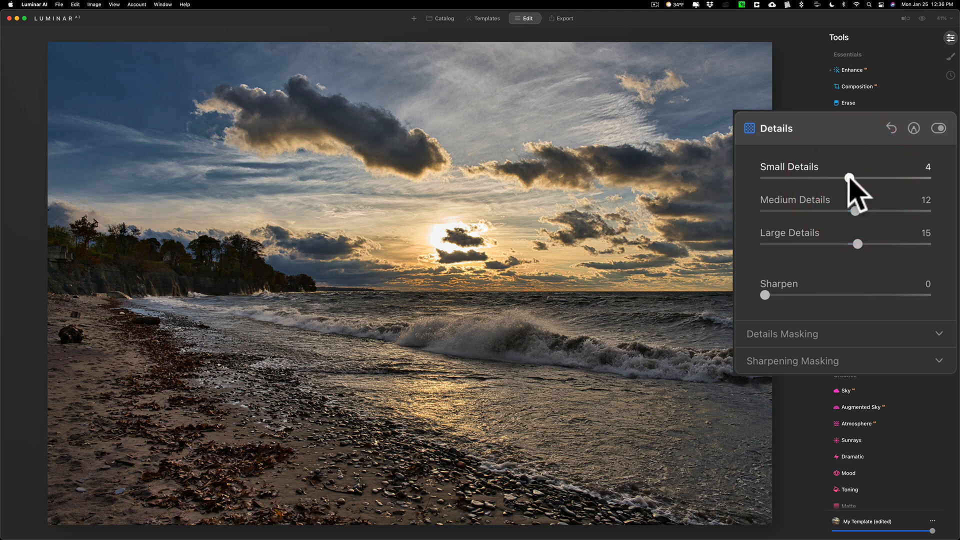
{"action": "left_click_drag", "start_coordinate": [857, 211], "coordinate": [842, 211]}
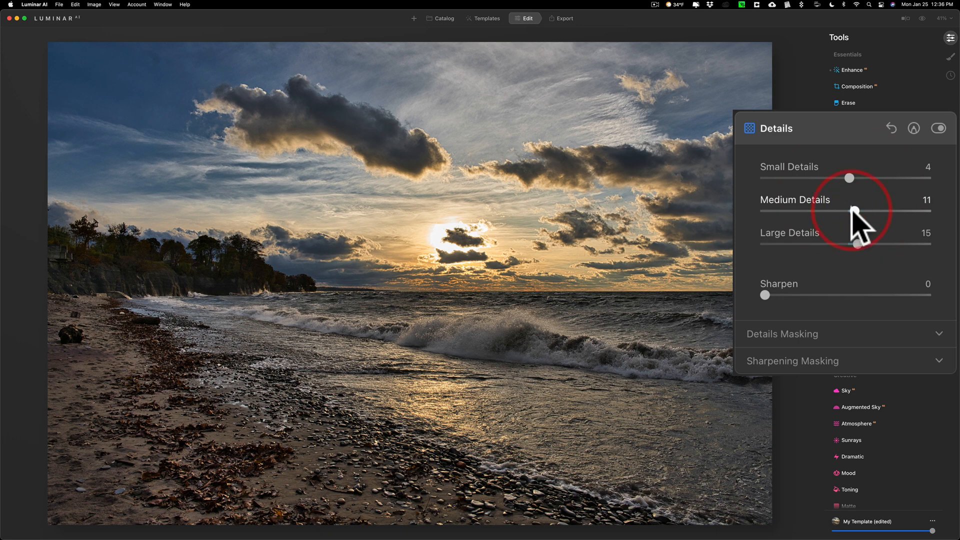
{"action": "mouse_move", "coordinate": [506, 330]}
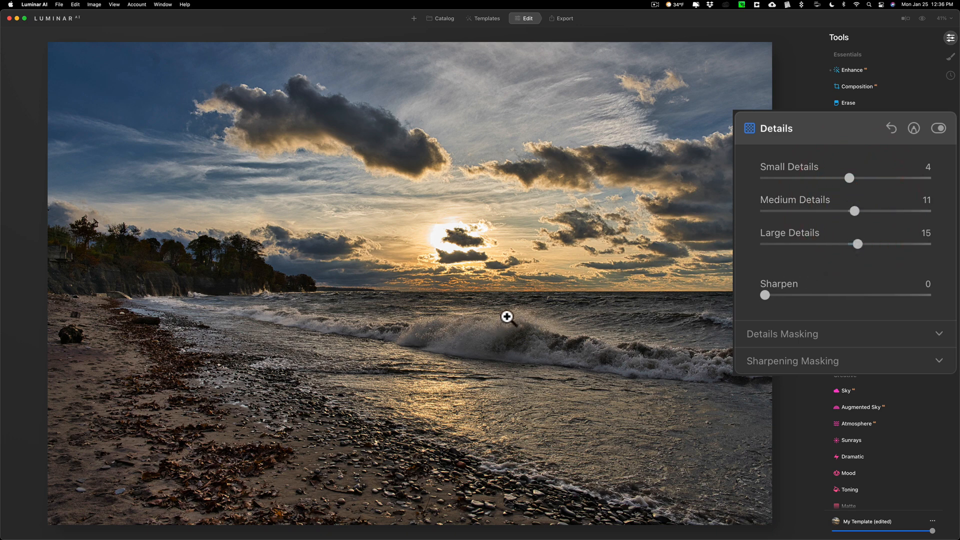
{"action": "mouse_move", "coordinate": [477, 339]}
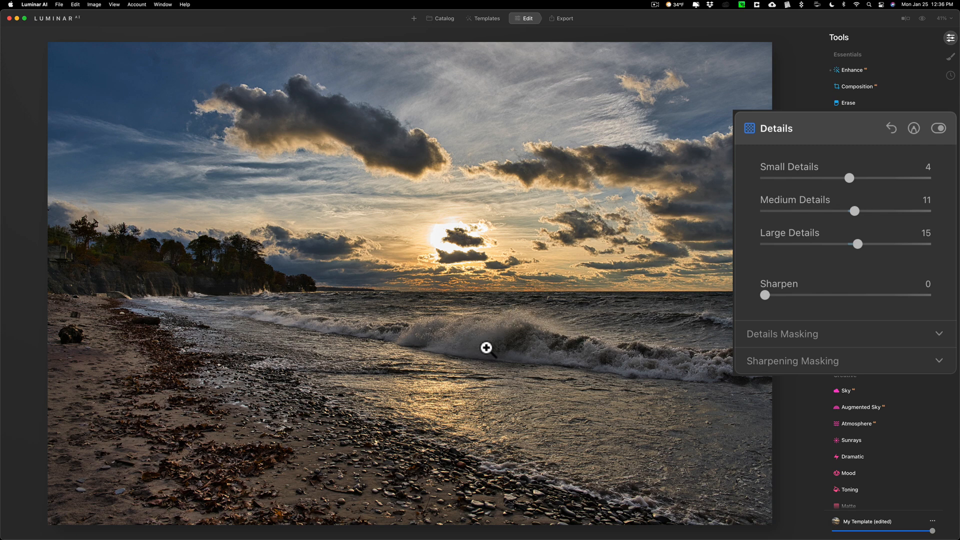
{"action": "mouse_move", "coordinate": [779, 225]}
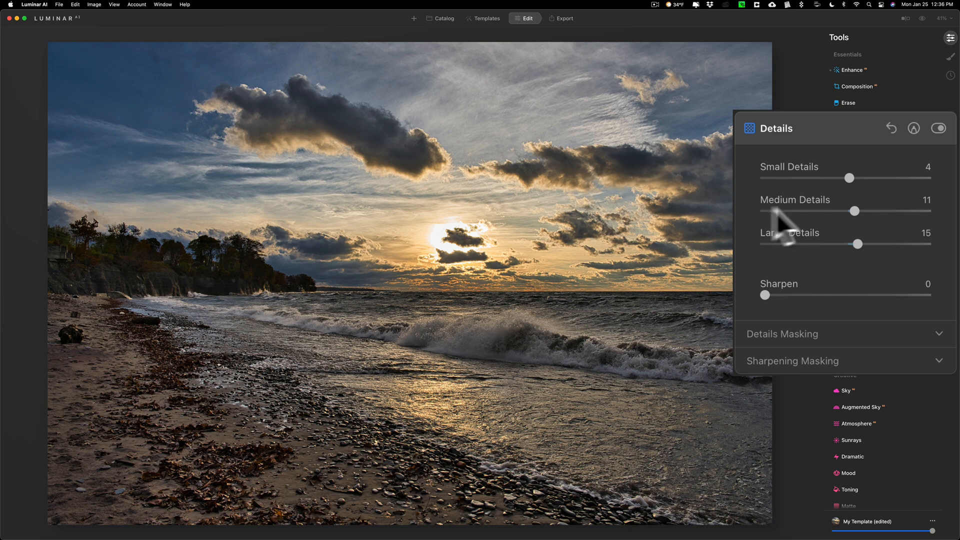
{"action": "left_click_drag", "start_coordinate": [764, 295], "coordinate": [783, 294]}
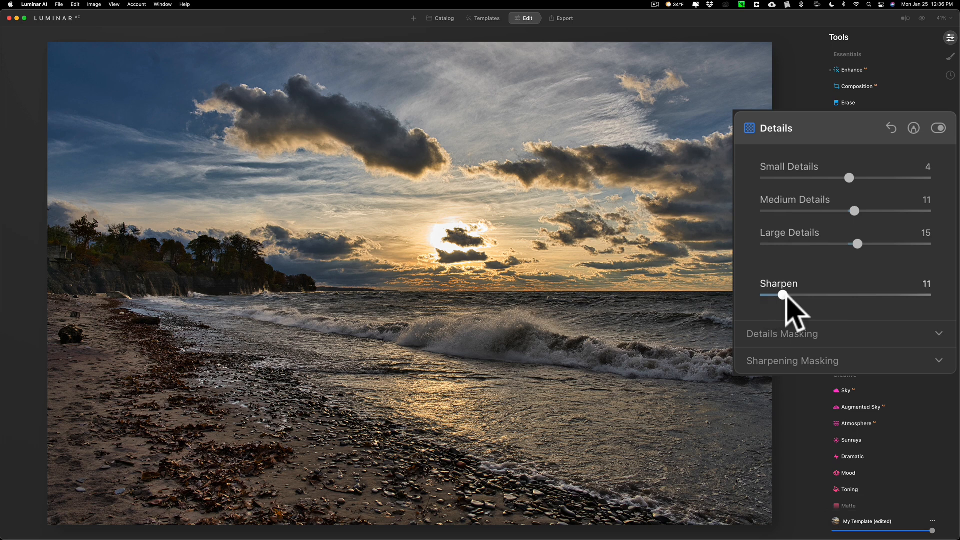
{"action": "left_click_drag", "start_coordinate": [785, 294], "coordinate": [769, 294]}
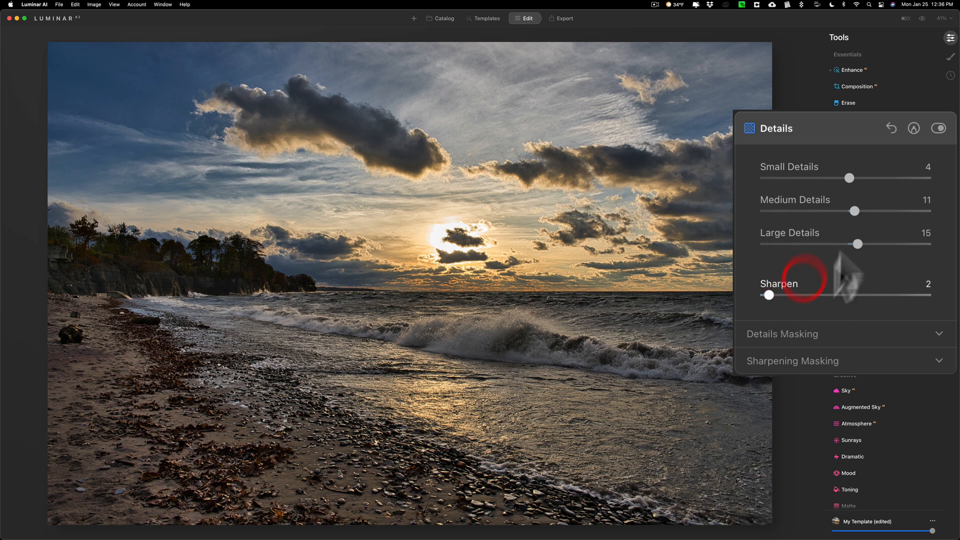
{"action": "left_click", "coordinate": [850, 185]}
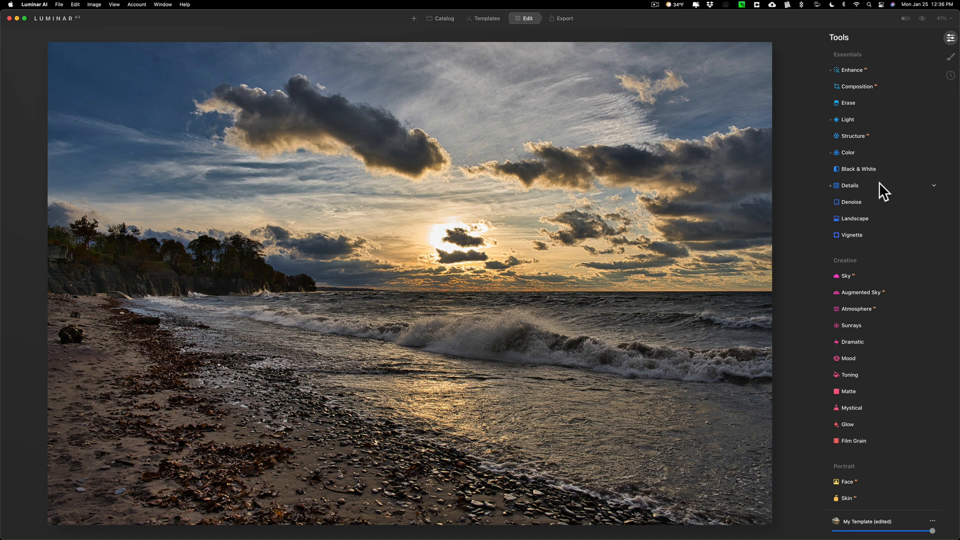
Step: Raise global Saturation to 9 and switch the HSL mode from Luminance to Saturation
{"action": "left_click", "coordinate": [847, 153]}
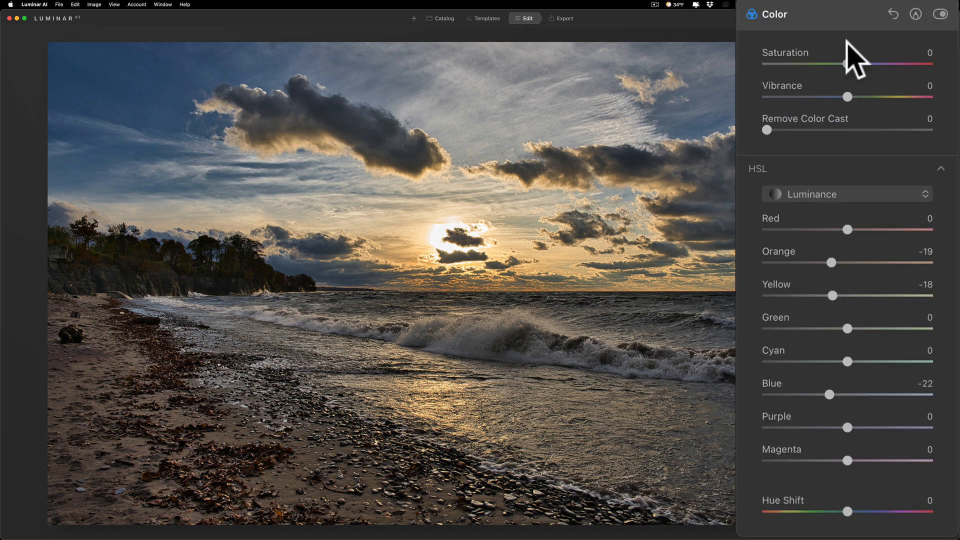
{"action": "mouse_move", "coordinate": [847, 64]}
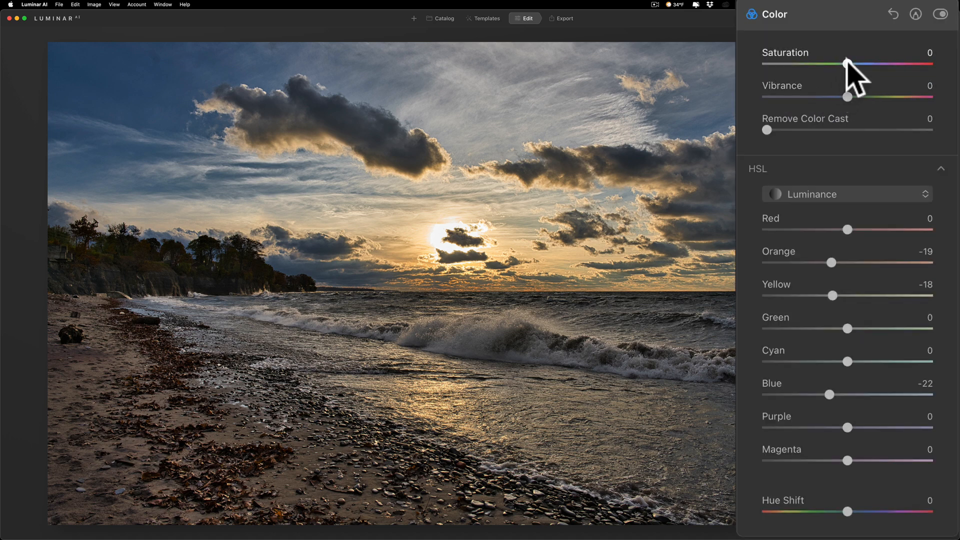
{"action": "left_click_drag", "start_coordinate": [847, 63], "coordinate": [863, 63]}
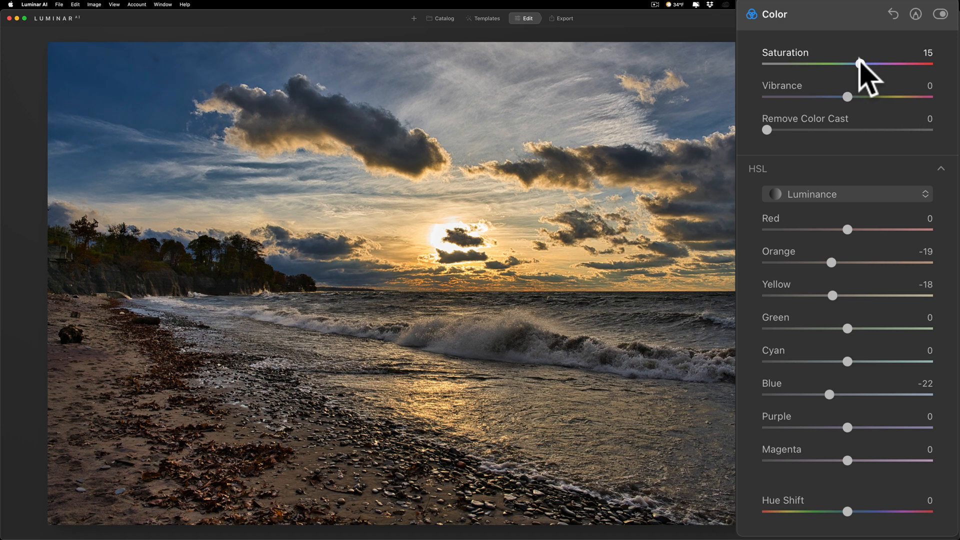
{"action": "left_click_drag", "start_coordinate": [860, 63], "coordinate": [856, 63]}
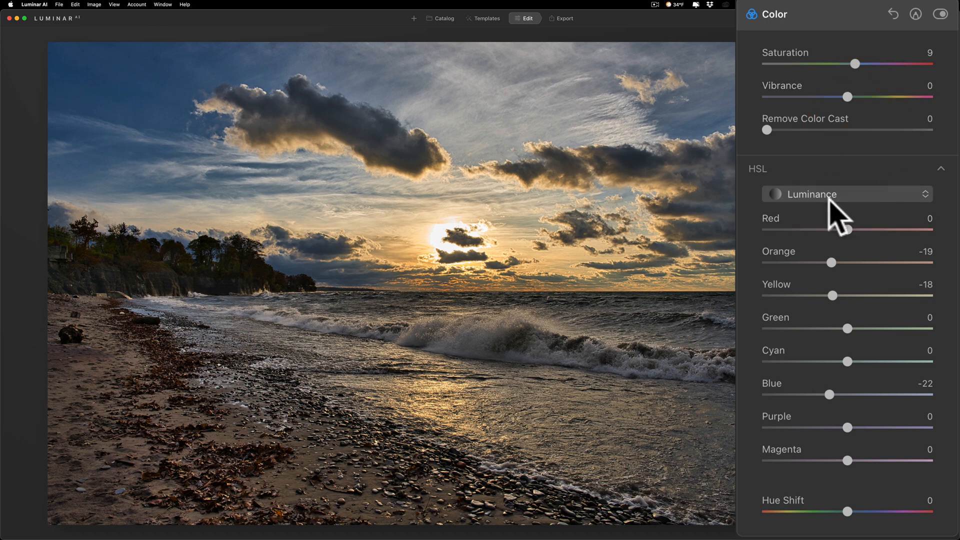
{"action": "mouse_move", "coordinate": [828, 206]}
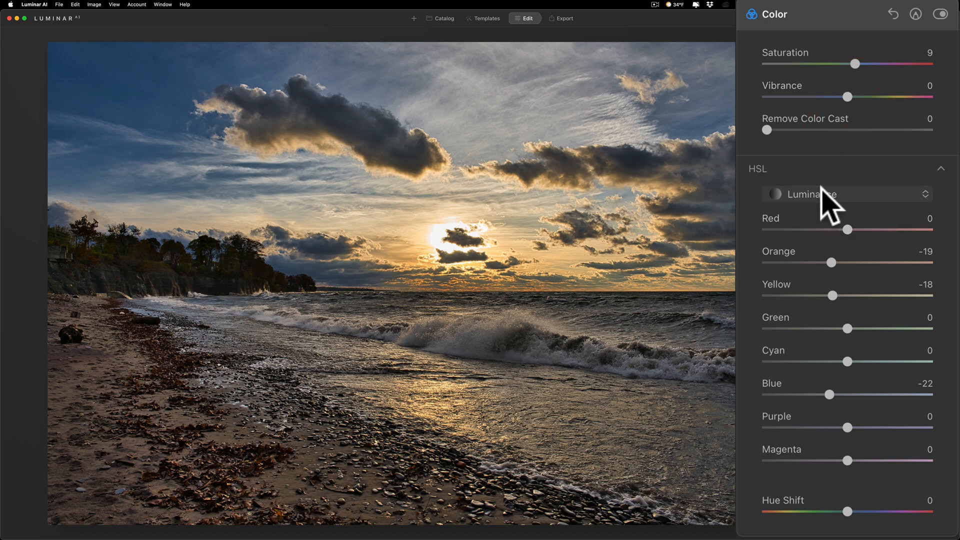
{"action": "left_click", "coordinate": [846, 229]}
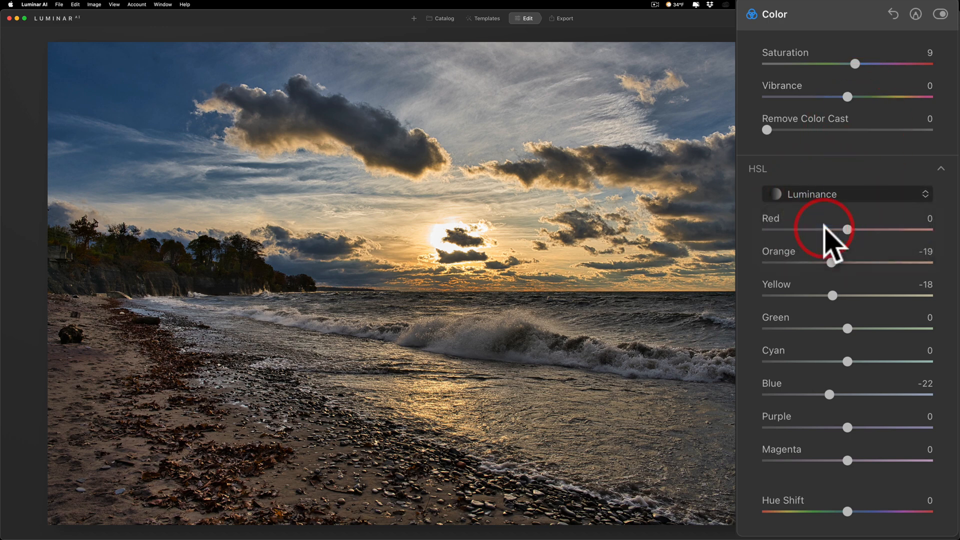
{"action": "left_click", "coordinate": [846, 194]}
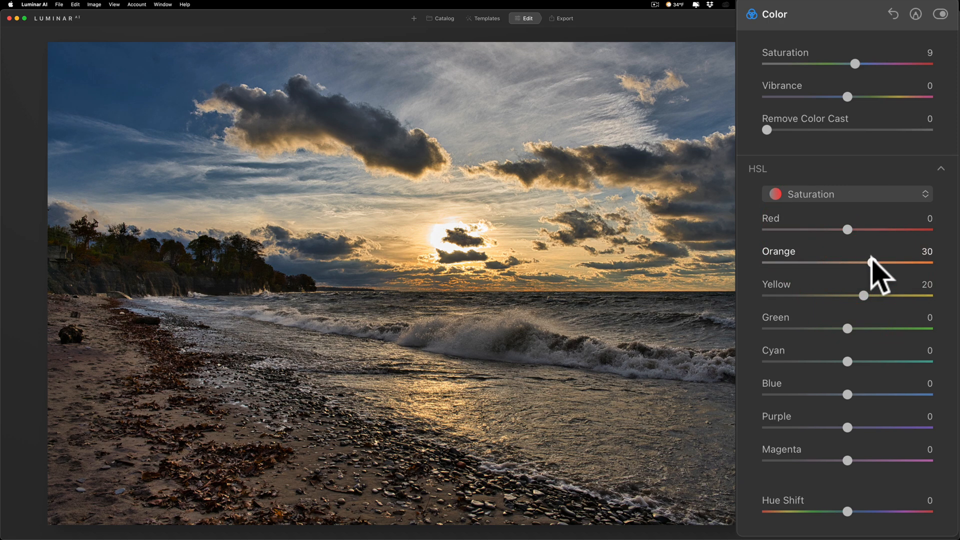
Step: Push Orange HSL saturation to 42 and collapse the Color tool
{"action": "left_click_drag", "start_coordinate": [864, 262], "coordinate": [878, 262]}
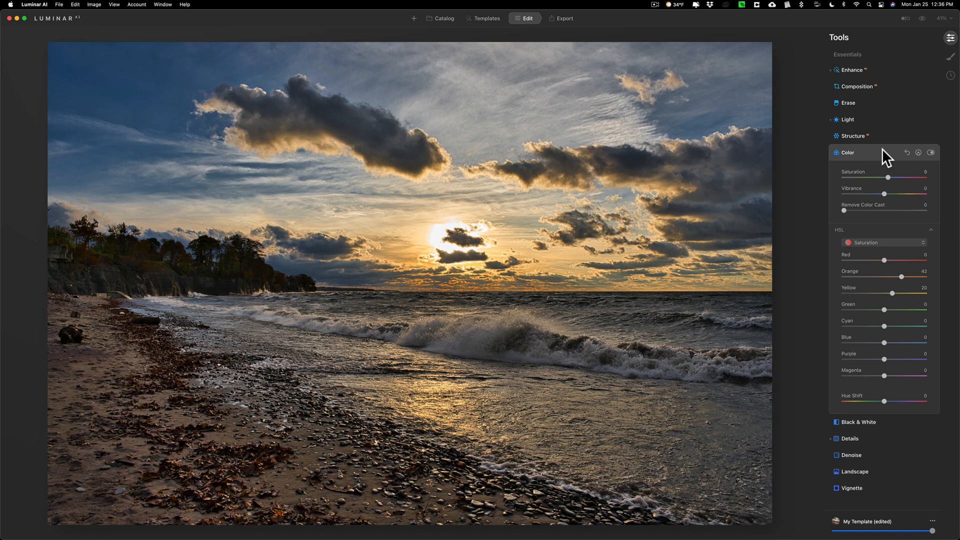
{"action": "left_click", "coordinate": [848, 152]}
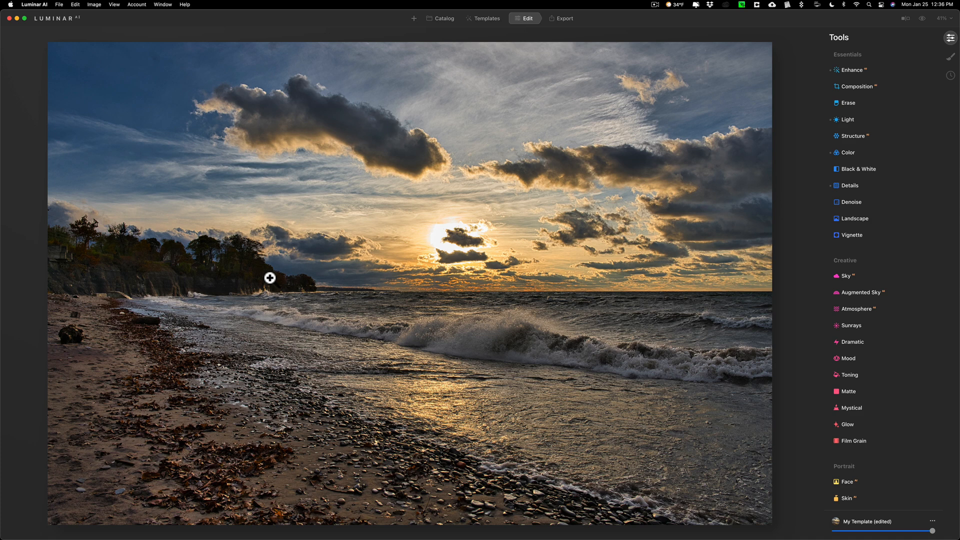
{"action": "mouse_move", "coordinate": [267, 290]}
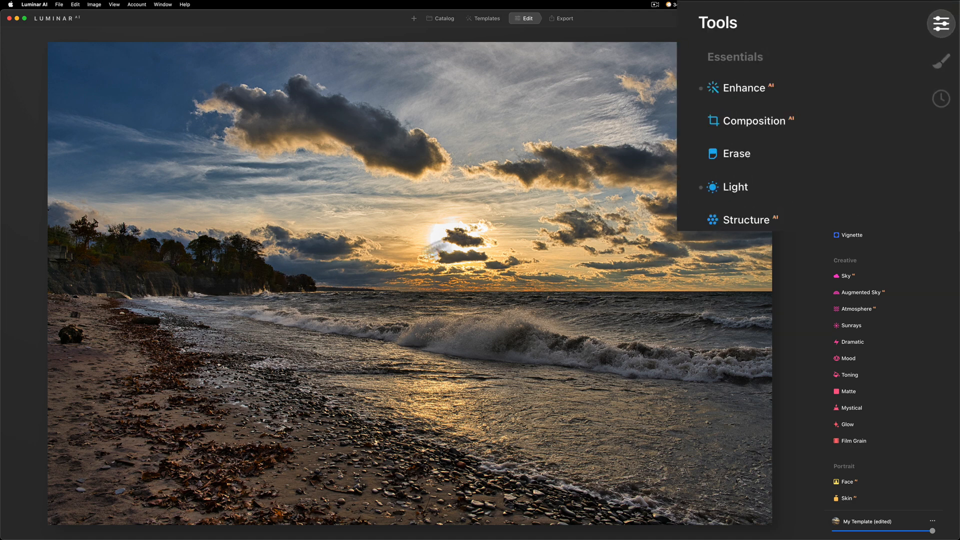
{"action": "mouse_move", "coordinate": [948, 60]}
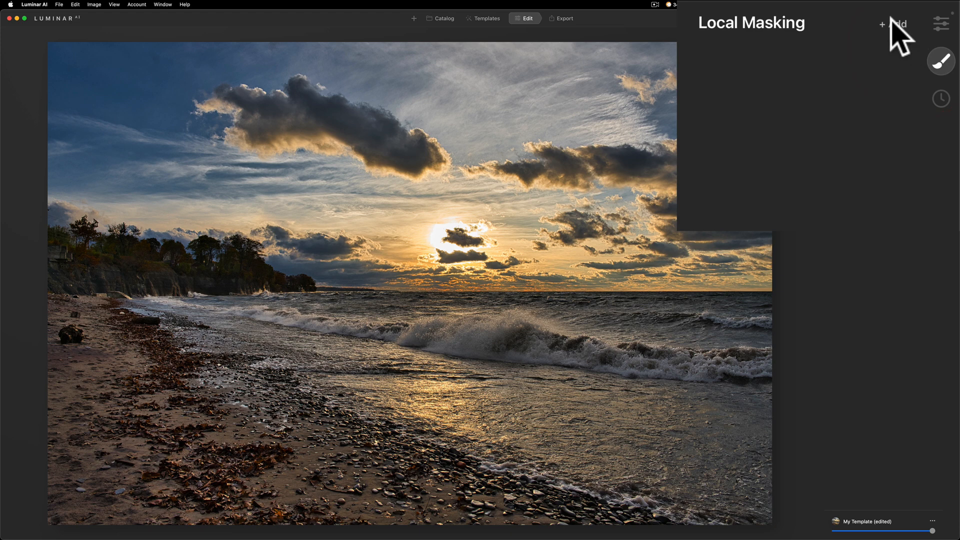
Step: Add a Basic local adjustment set to Paint Mask
{"action": "left_click", "coordinate": [893, 23]}
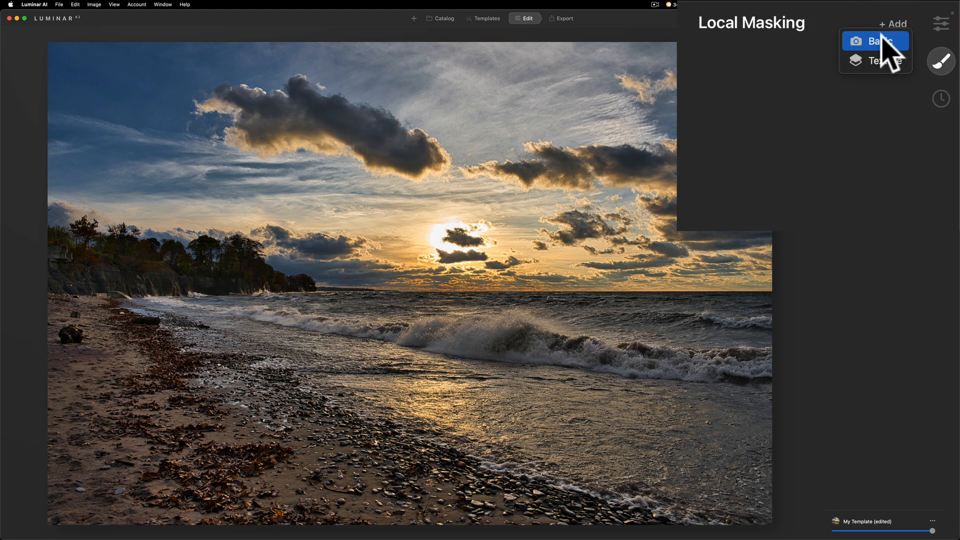
{"action": "left_click", "coordinate": [879, 40]}
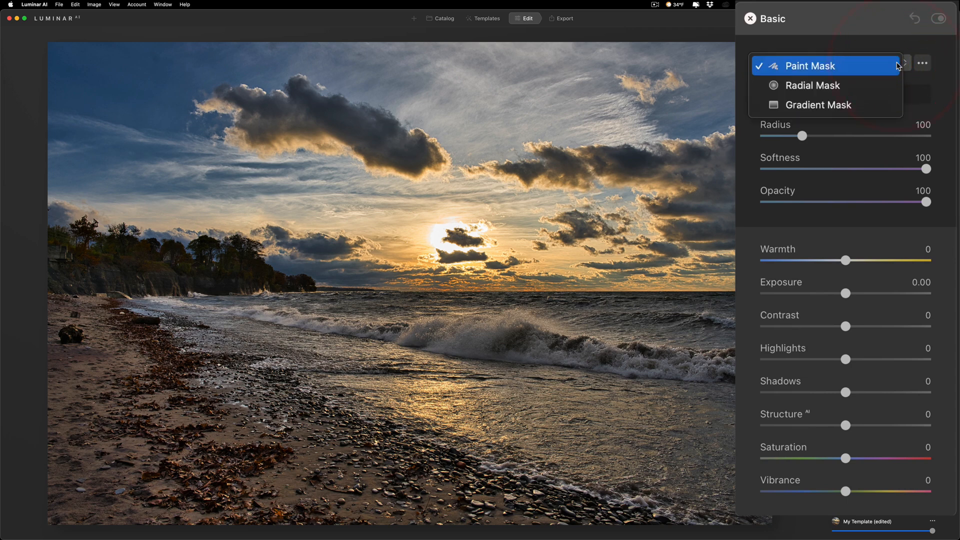
{"action": "left_click", "coordinate": [825, 66]}
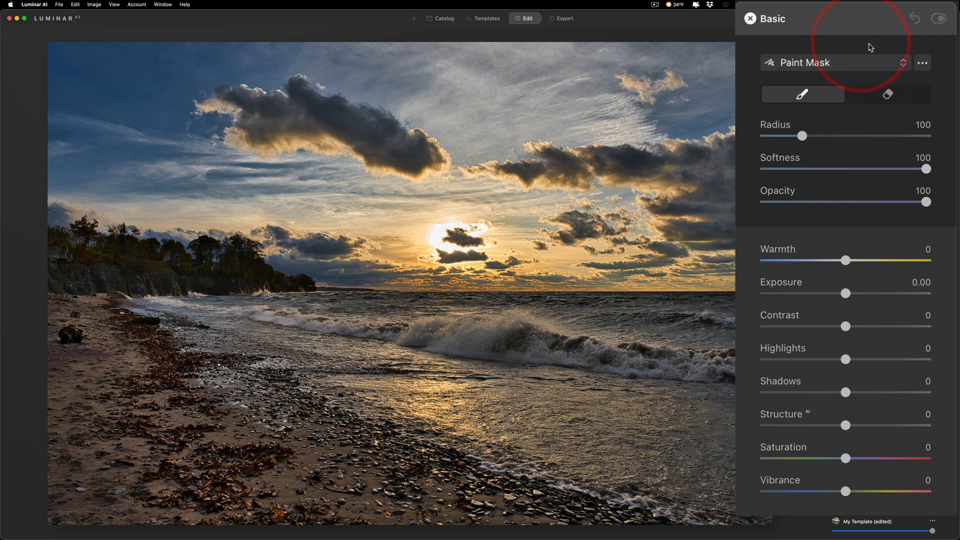
Step: Shrink the brush to 82 and paint the cliff base out to the left edge
{"action": "left_click_drag", "start_coordinate": [801, 135], "coordinate": [829, 136]}
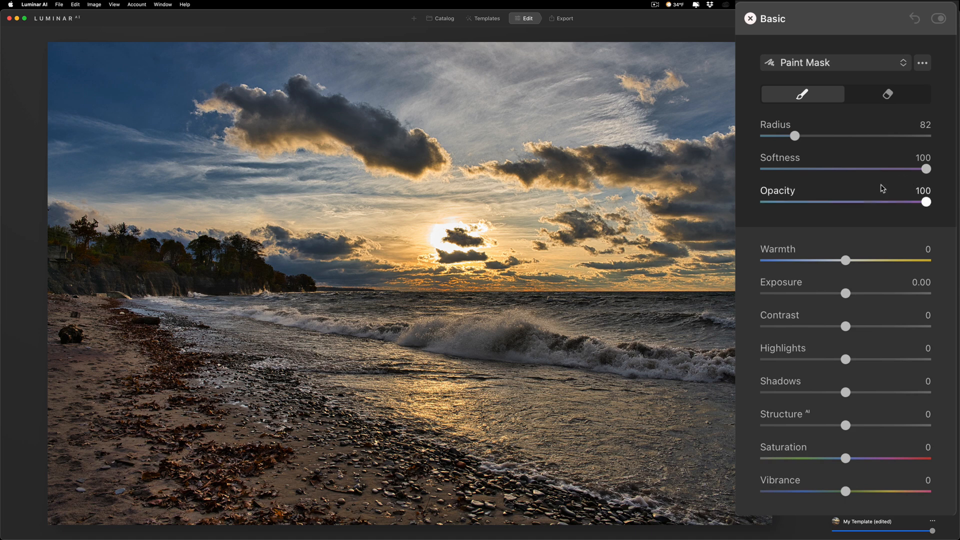
{"action": "mouse_move", "coordinate": [244, 299]}
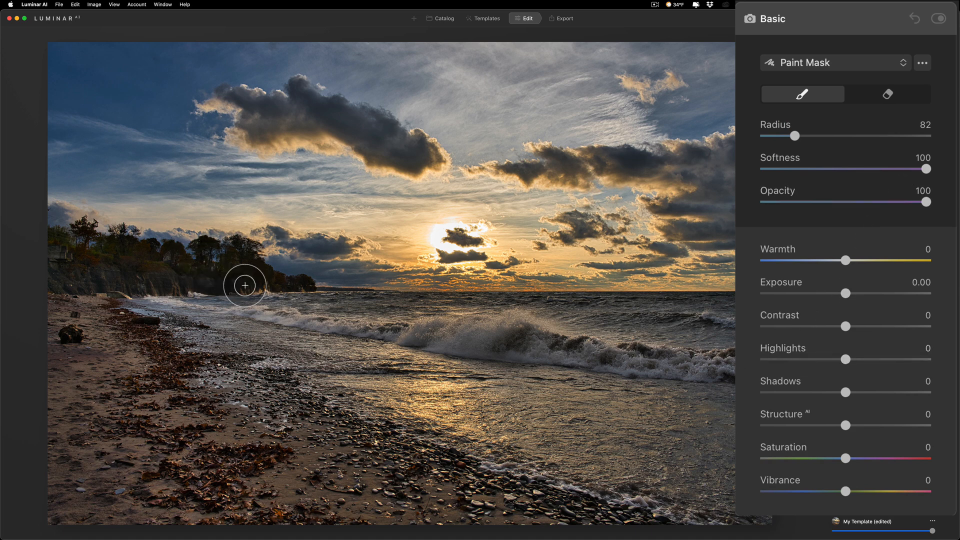
{"action": "mouse_move", "coordinate": [260, 296]}
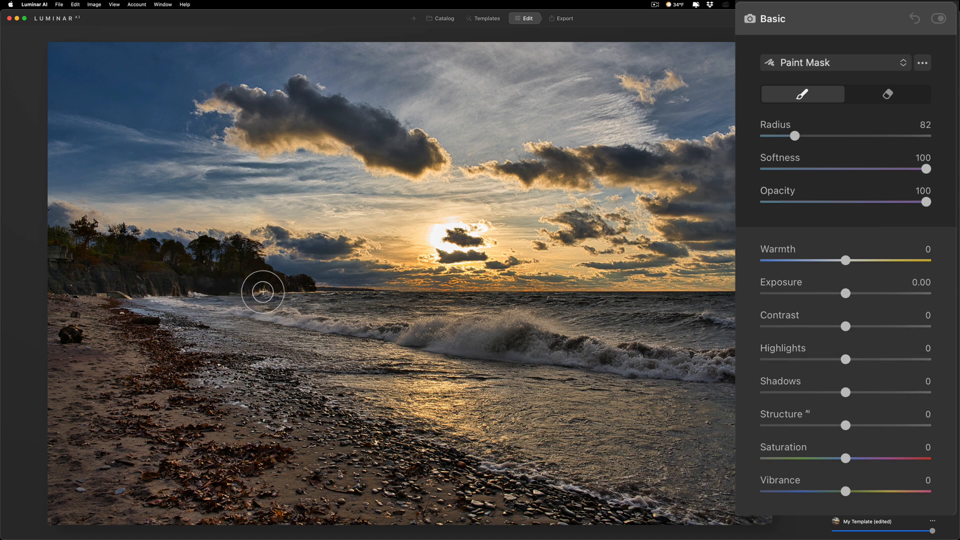
{"action": "left_click_drag", "start_coordinate": [800, 136], "coordinate": [780, 136]}
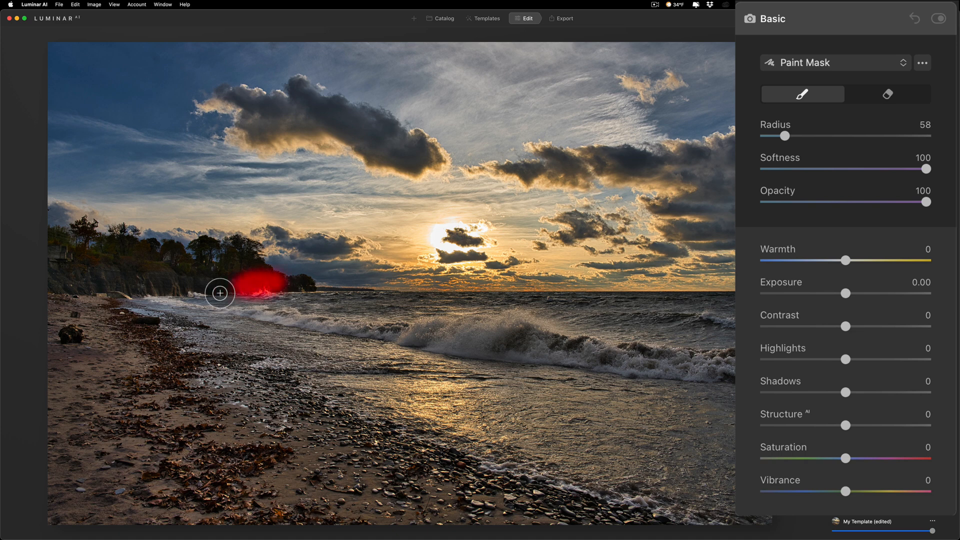
{"action": "left_click_drag", "start_coordinate": [220, 294], "coordinate": [112, 293]}
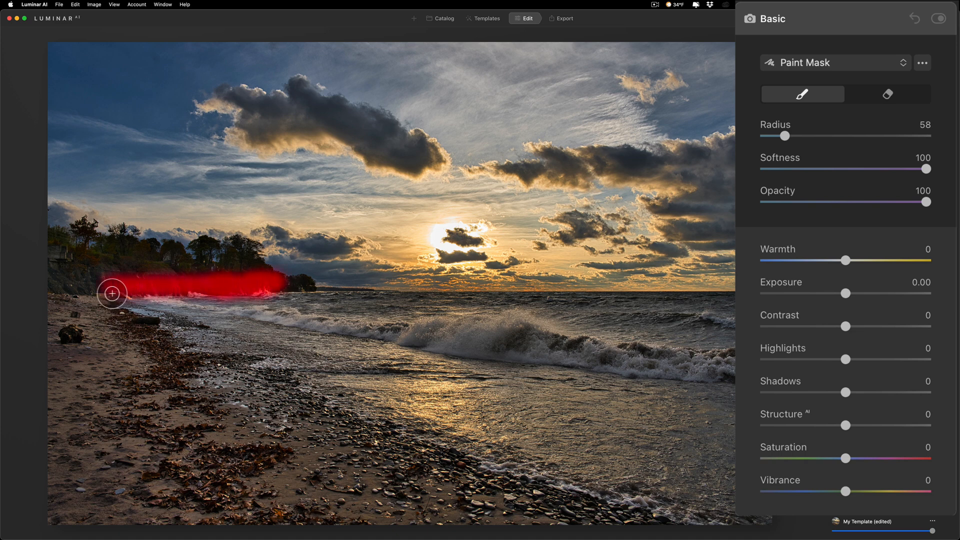
{"action": "left_click_drag", "start_coordinate": [113, 294], "coordinate": [104, 283]}
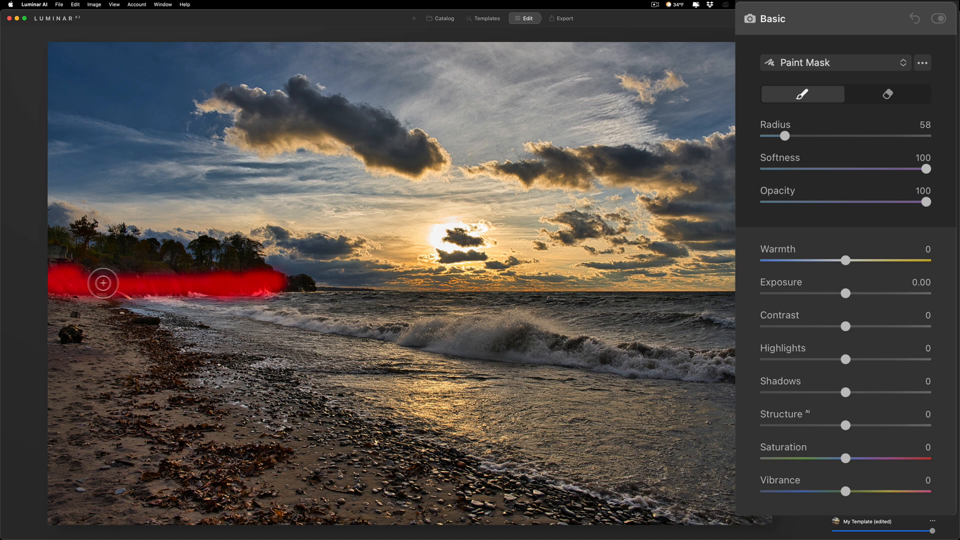
{"action": "left_click_drag", "start_coordinate": [103, 282], "coordinate": [254, 262]}
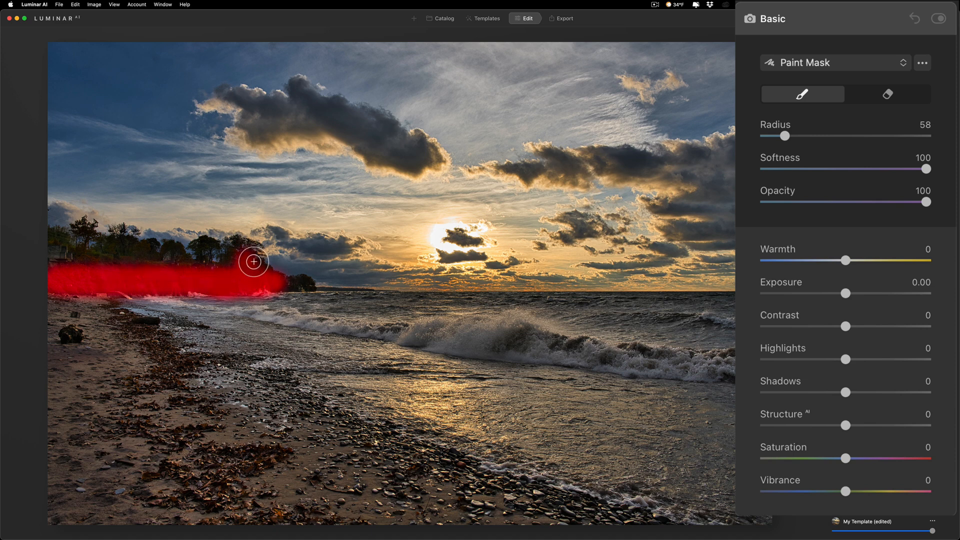
{"action": "left_click_drag", "start_coordinate": [254, 262], "coordinate": [273, 279]}
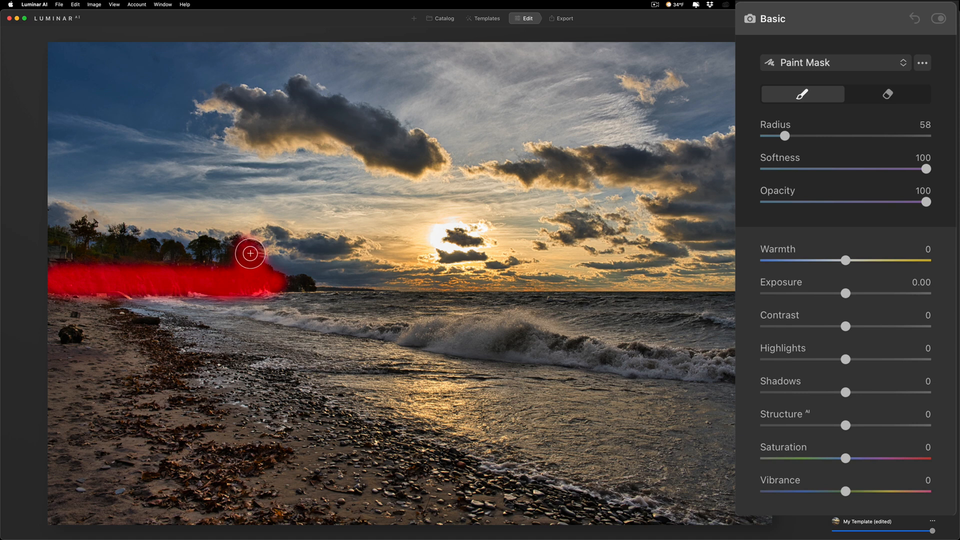
Step: Paint the treeline above the cliff into the mask, including its top edge
{"action": "left_click_drag", "start_coordinate": [249, 253], "coordinate": [214, 259]}
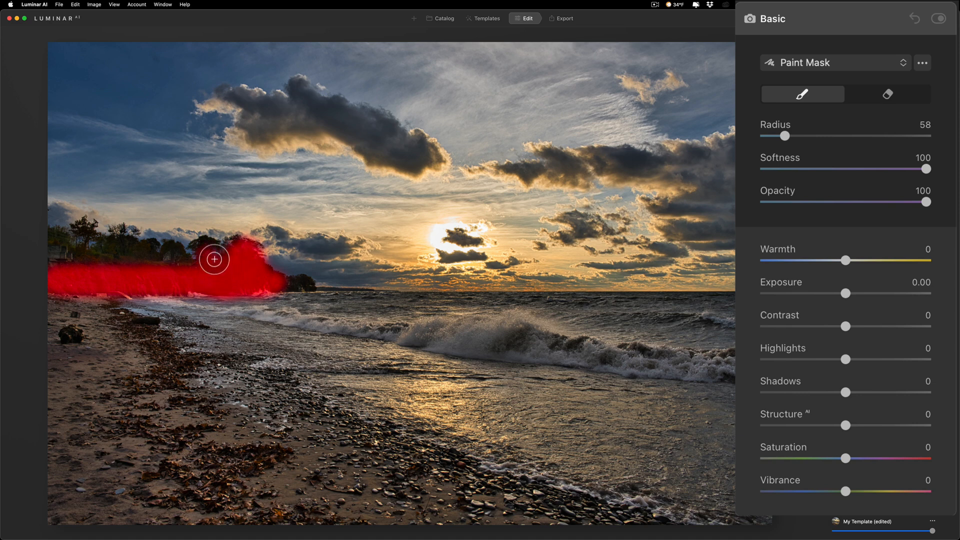
{"action": "left_click_drag", "start_coordinate": [213, 258], "coordinate": [217, 264]}
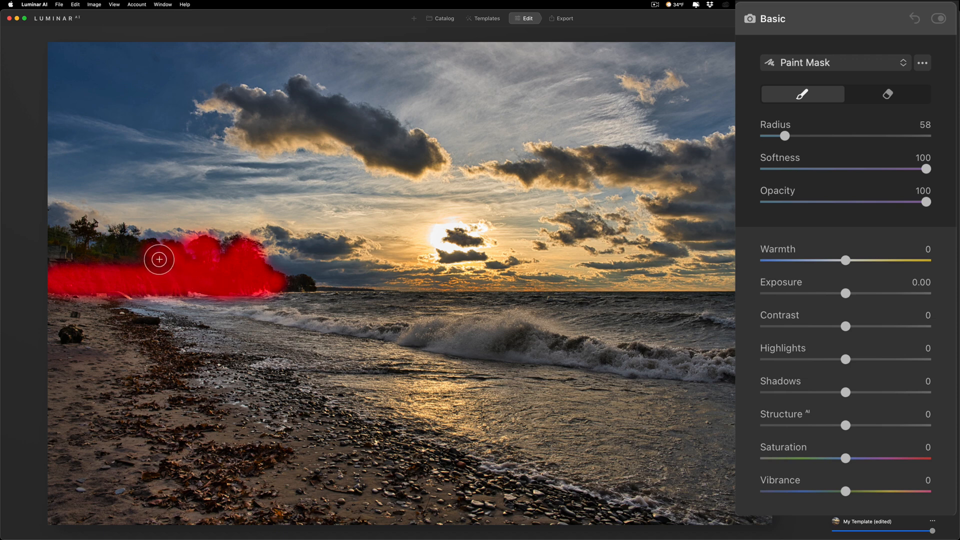
{"action": "left_click_drag", "start_coordinate": [159, 259], "coordinate": [54, 270]}
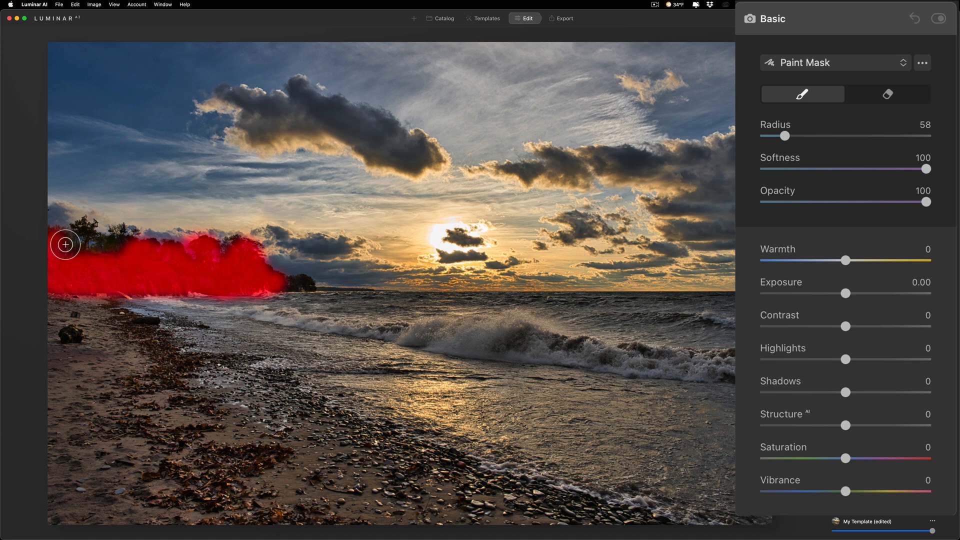
{"action": "left_click_drag", "start_coordinate": [65, 245], "coordinate": [148, 257]}
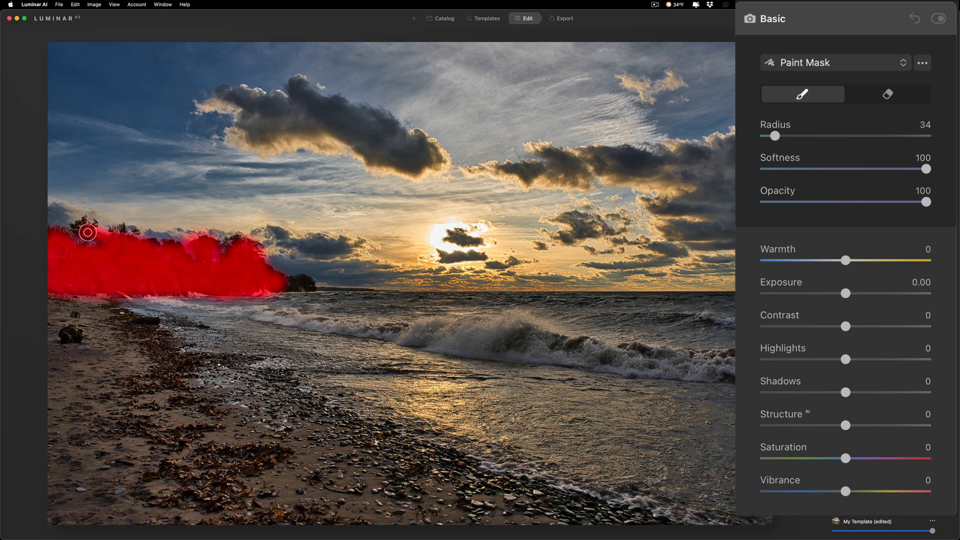
{"action": "left_click_drag", "start_coordinate": [87, 232], "coordinate": [186, 246]}
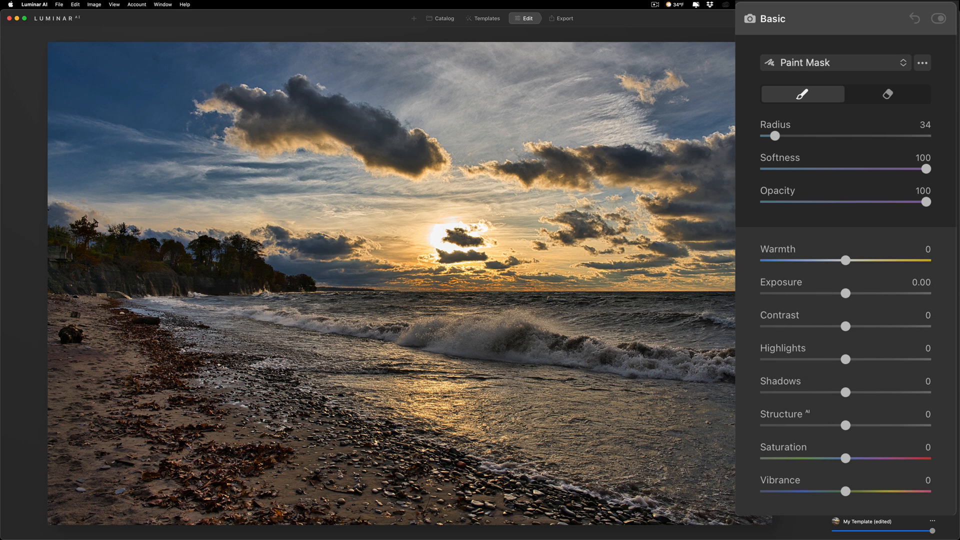
{"action": "mouse_move", "coordinate": [889, 95]}
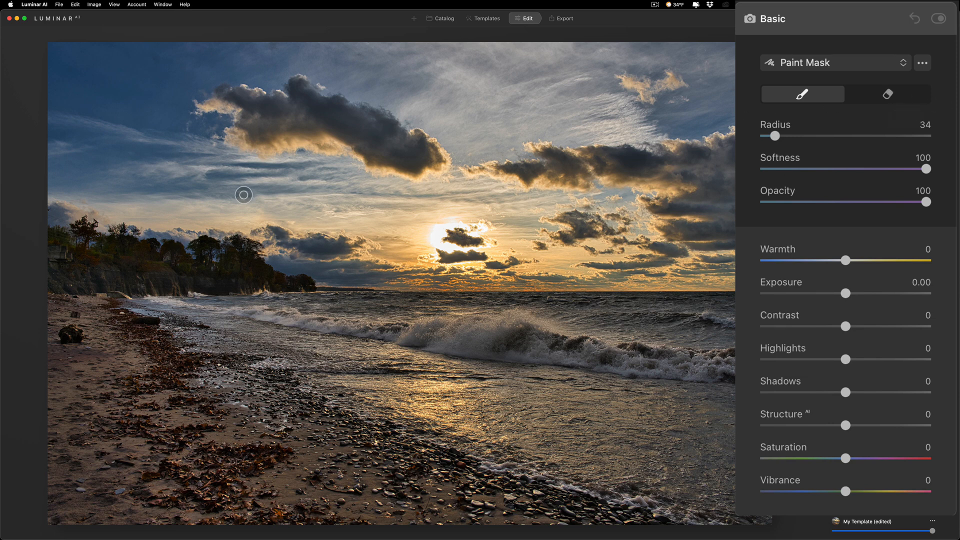
Step: Toggle the Paint Mask brush between eraser and brush modes
{"action": "left_click", "coordinate": [888, 93]}
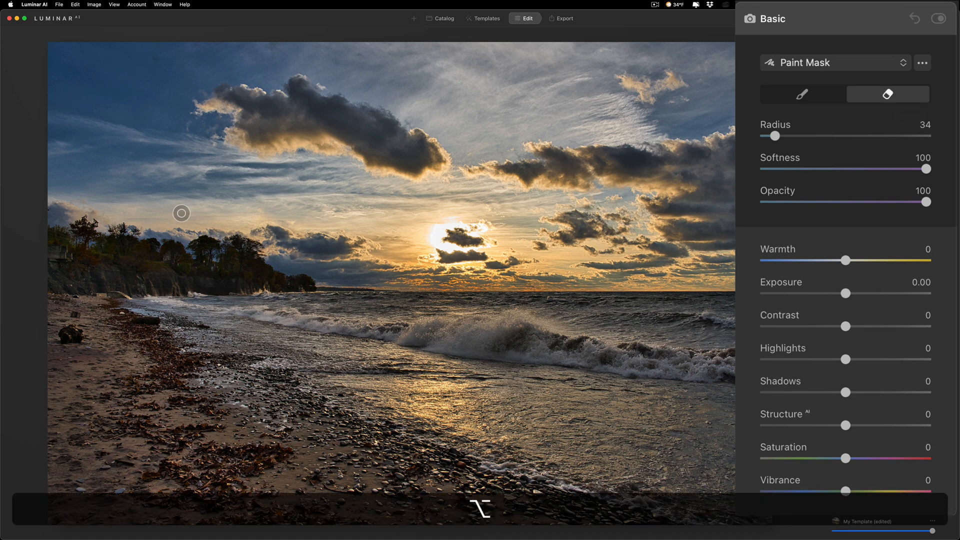
{"action": "left_click", "coordinate": [802, 94]}
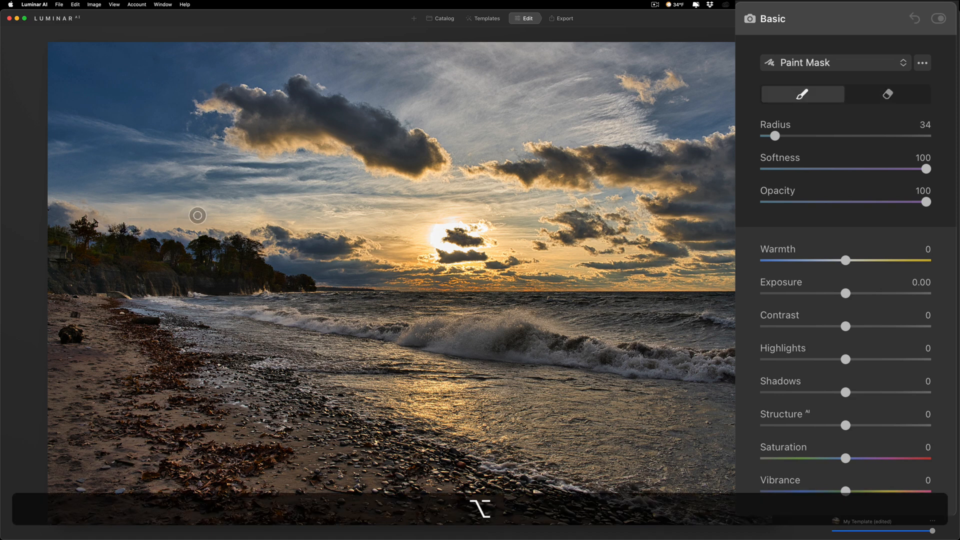
{"action": "left_click", "coordinate": [889, 94]}
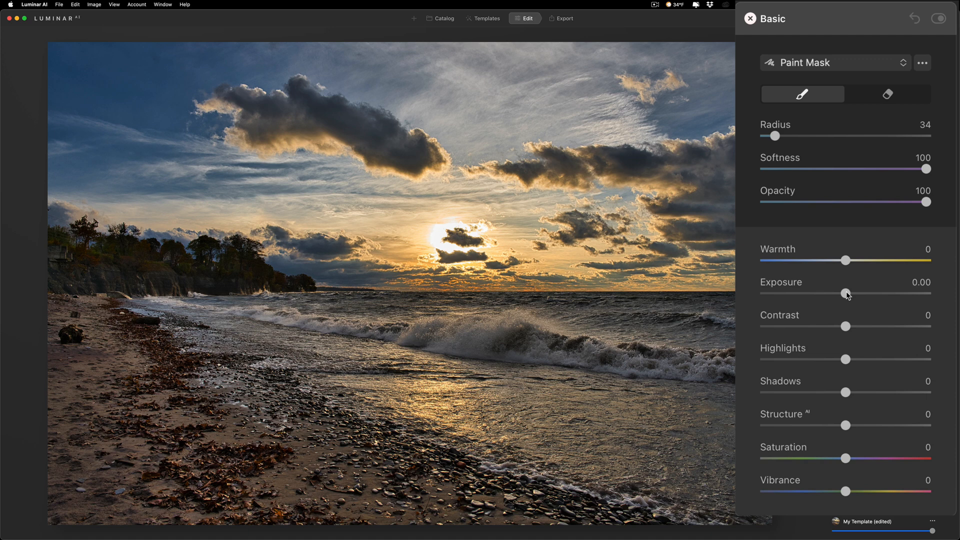
Step: Preview the mask with maximum Exposure, paint more cliff, then reset Exposure to zero
{"action": "left_click_drag", "start_coordinate": [846, 294], "coordinate": [925, 294]}
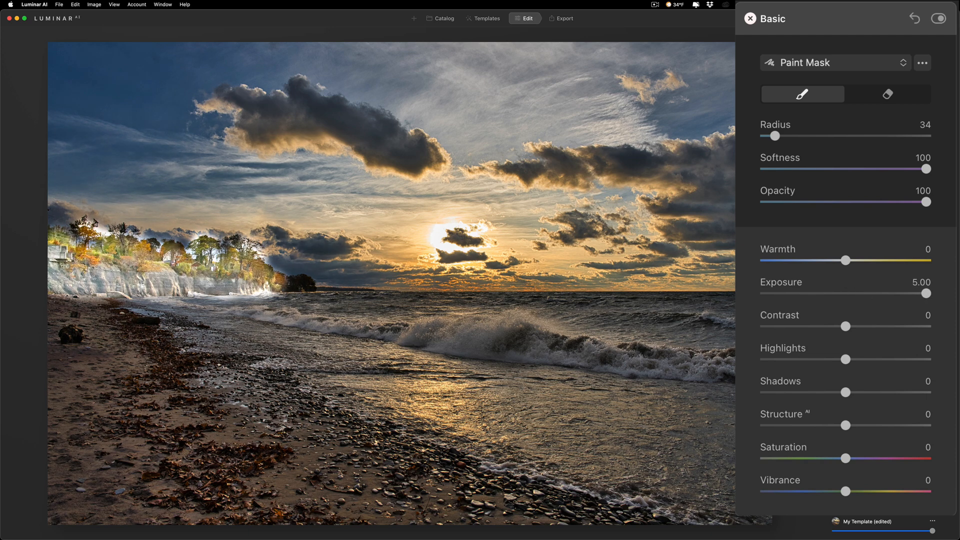
{"action": "mouse_move", "coordinate": [301, 302]}
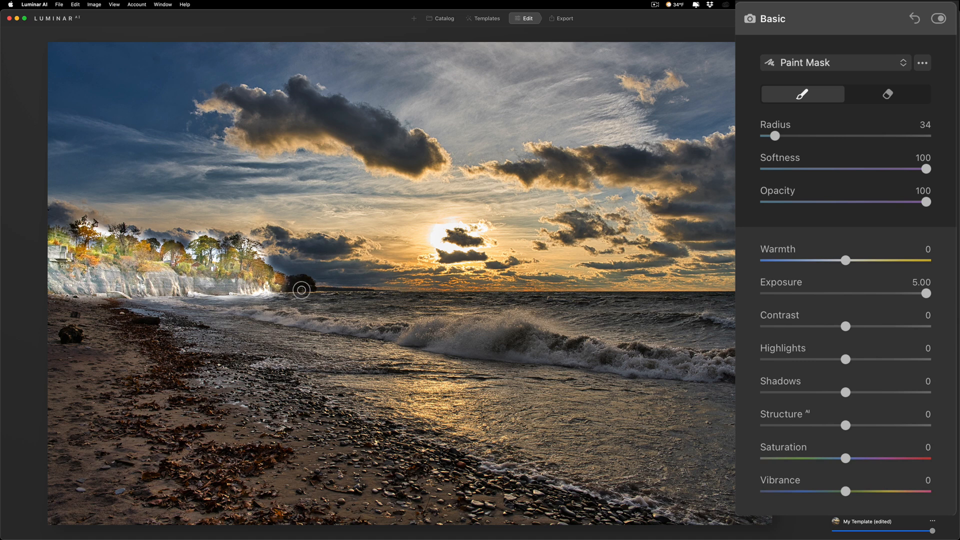
{"action": "left_click_drag", "start_coordinate": [110, 245], "coordinate": [303, 285]}
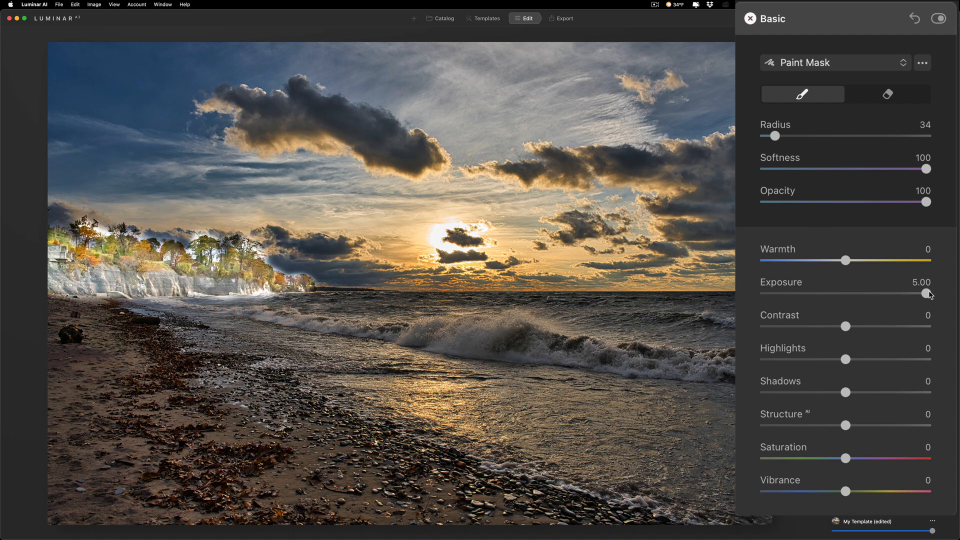
{"action": "left_click_drag", "start_coordinate": [927, 293], "coordinate": [847, 297]}
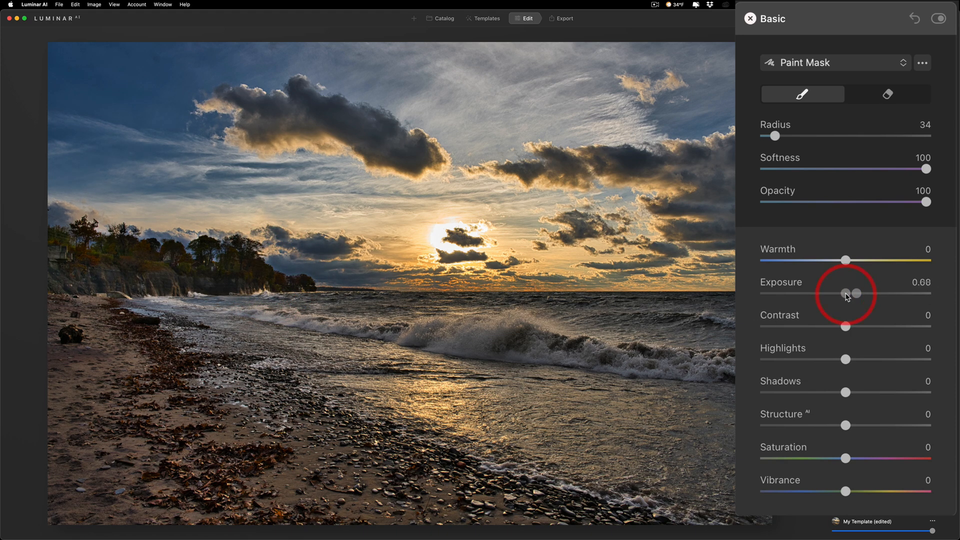
{"action": "left_click_drag", "start_coordinate": [849, 293], "coordinate": [845, 293]}
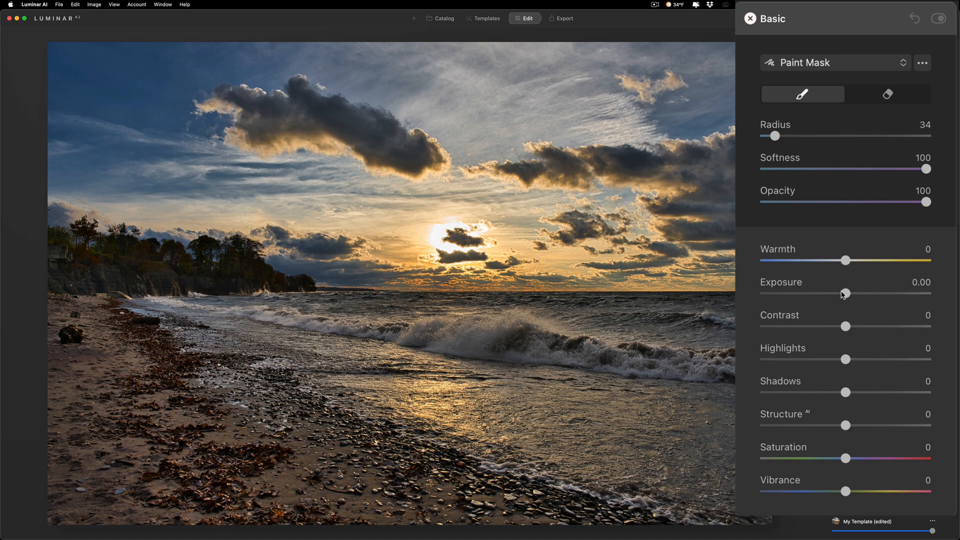
Step: Set the cliff mask to Shadows 95, Saturation 44 and slight Exposure
{"action": "left_click_drag", "start_coordinate": [846, 392], "coordinate": [885, 392]}
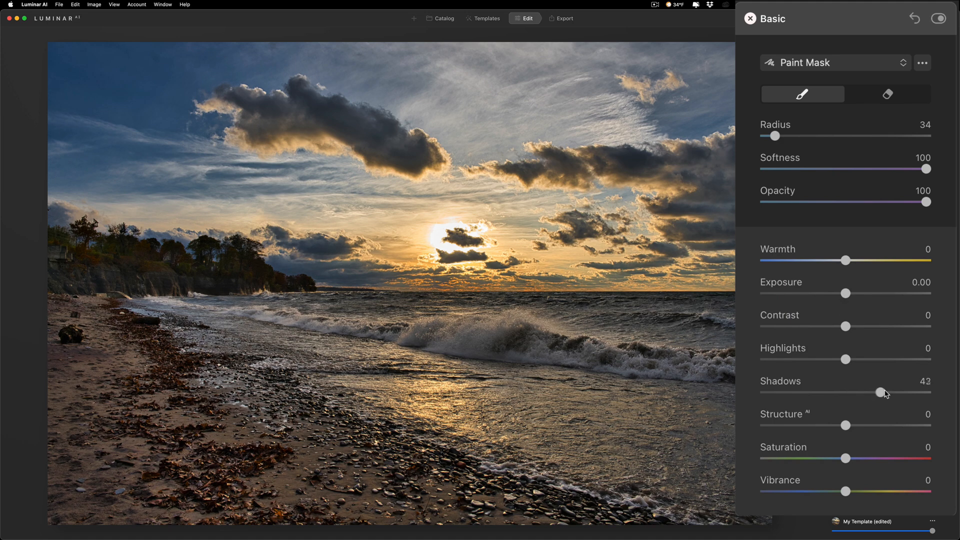
{"action": "left_click_drag", "start_coordinate": [882, 393], "coordinate": [923, 393]}
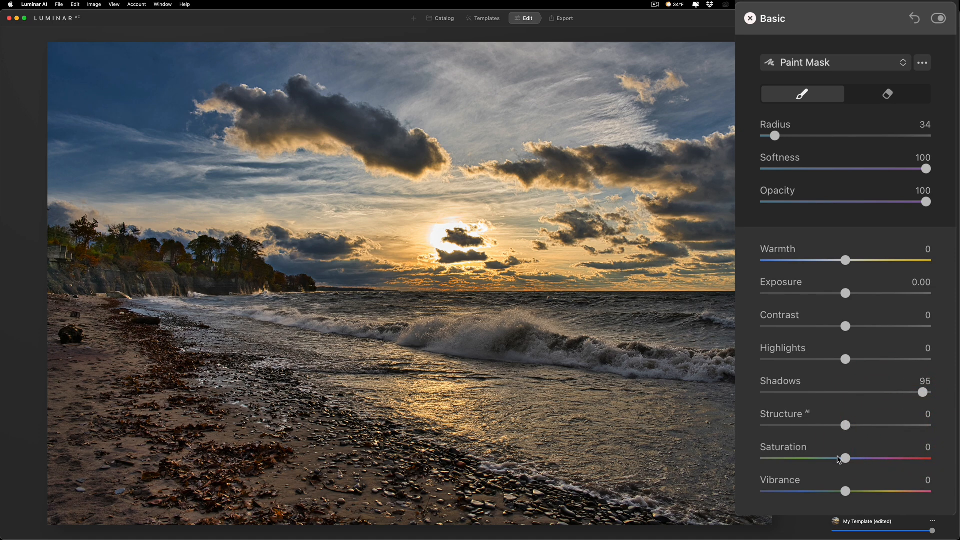
{"action": "left_click_drag", "start_coordinate": [845, 458], "coordinate": [883, 458]}
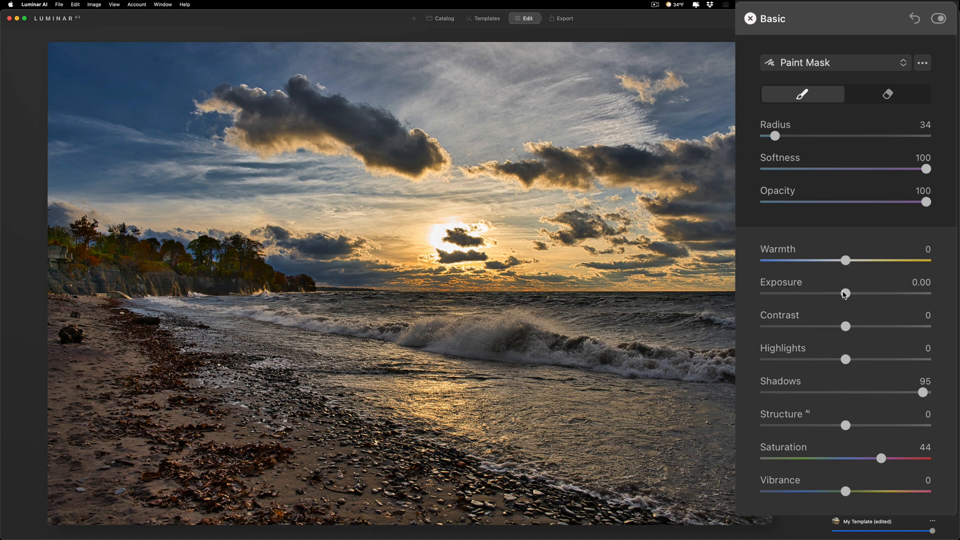
{"action": "left_click_drag", "start_coordinate": [845, 294], "coordinate": [848, 294]}
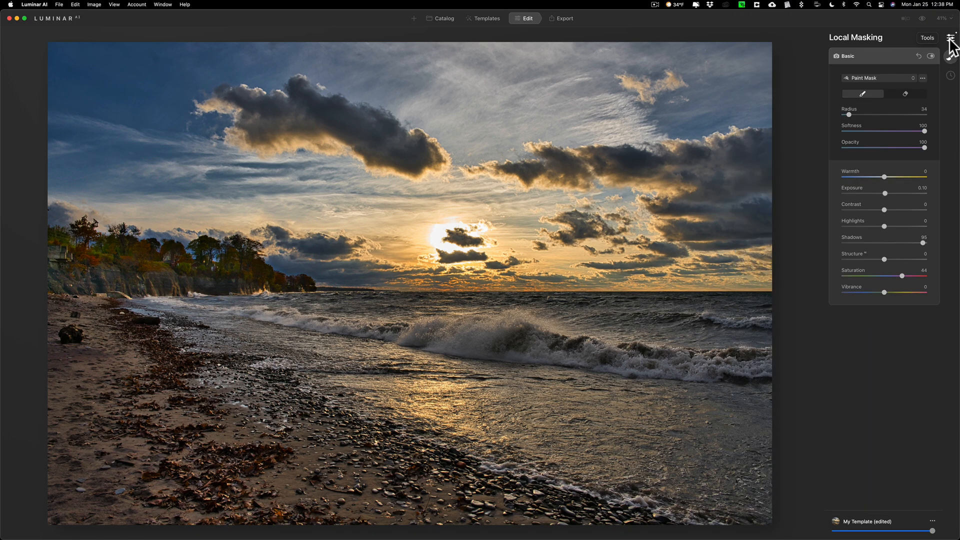
Step: Add a Vignette at Amount -50 and expand its Advanced Settings
{"action": "left_click", "coordinate": [954, 37]}
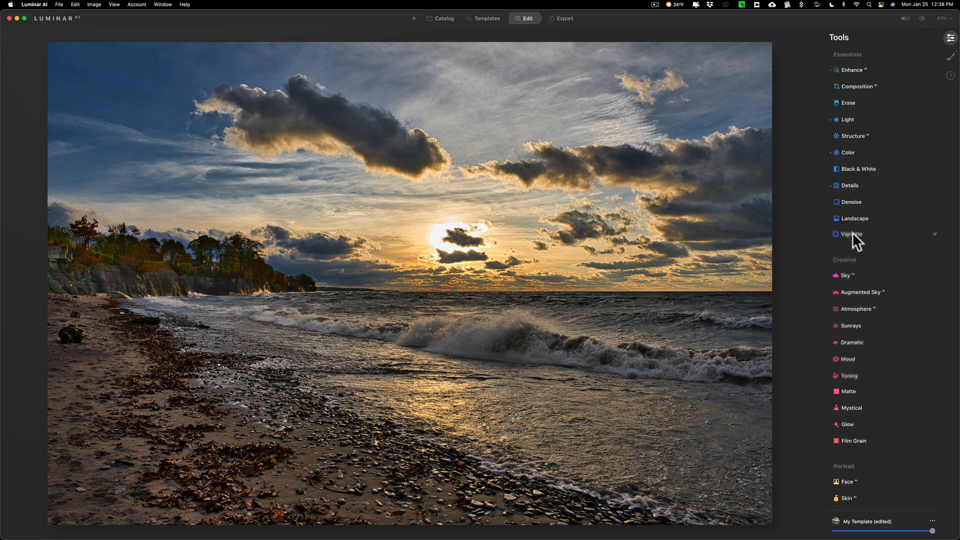
{"action": "left_click", "coordinate": [851, 234]}
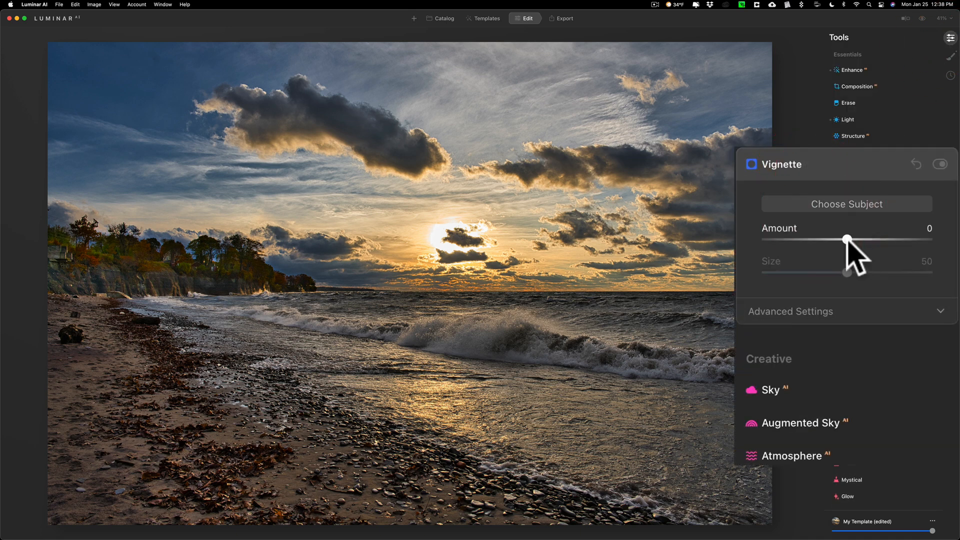
{"action": "left_click_drag", "start_coordinate": [847, 240], "coordinate": [830, 239]}
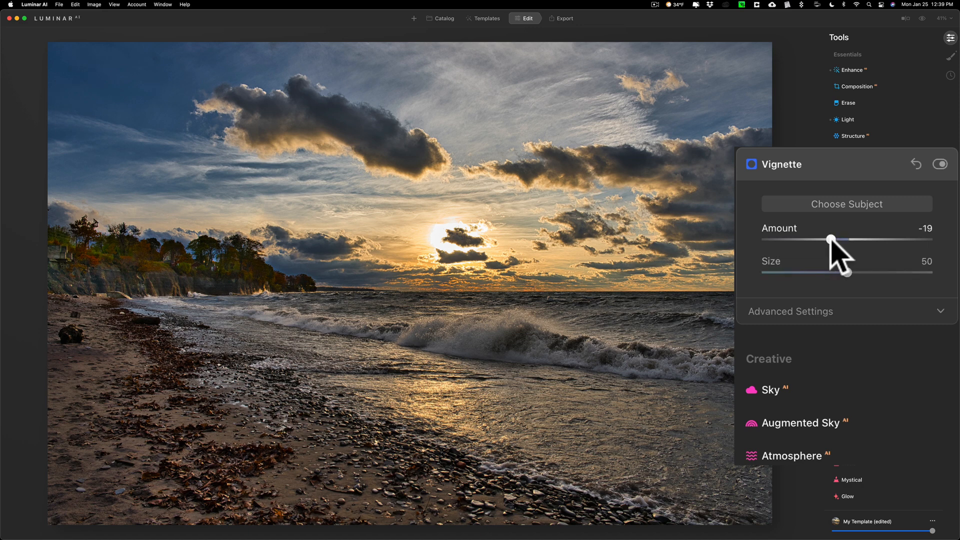
{"action": "left_click_drag", "start_coordinate": [830, 240], "coordinate": [806, 239]}
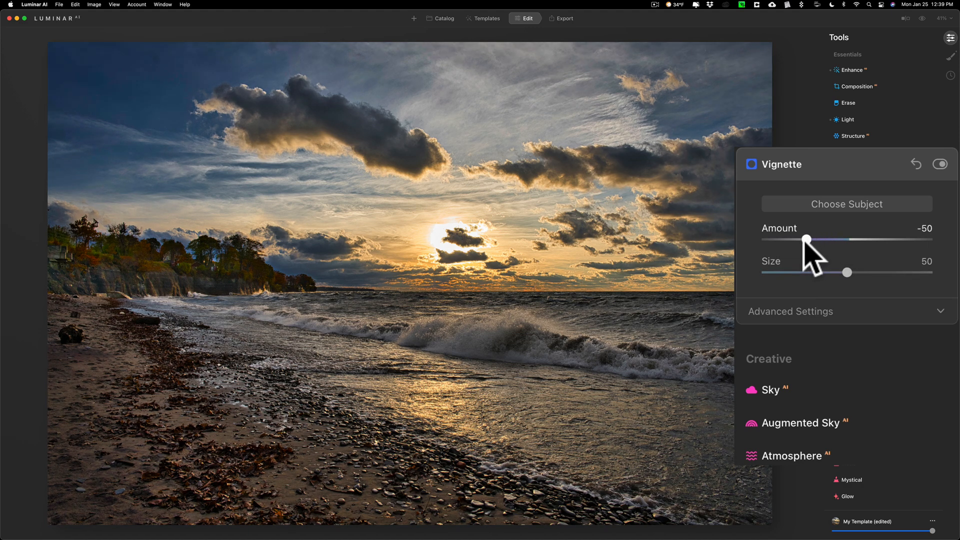
{"action": "left_click", "coordinate": [790, 312]}
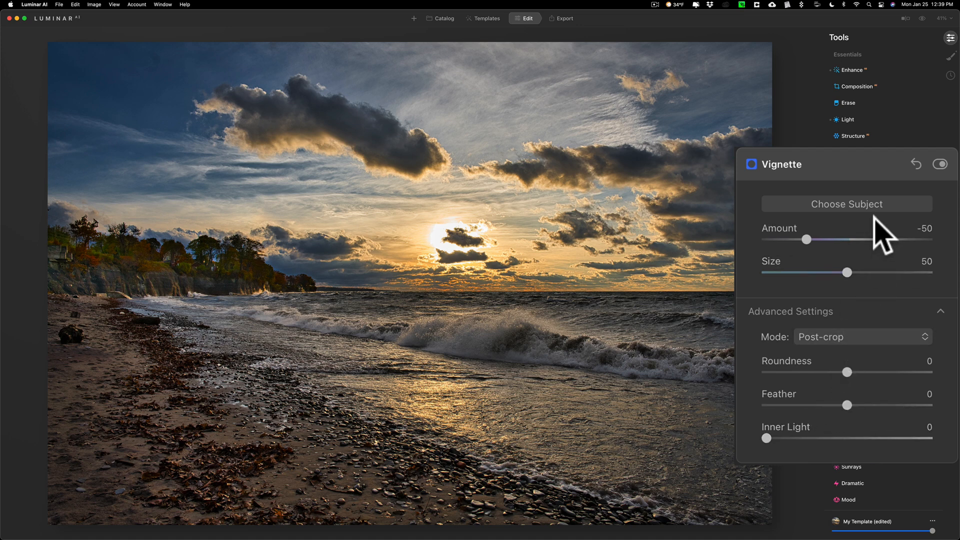
{"action": "mouse_move", "coordinate": [906, 368]}
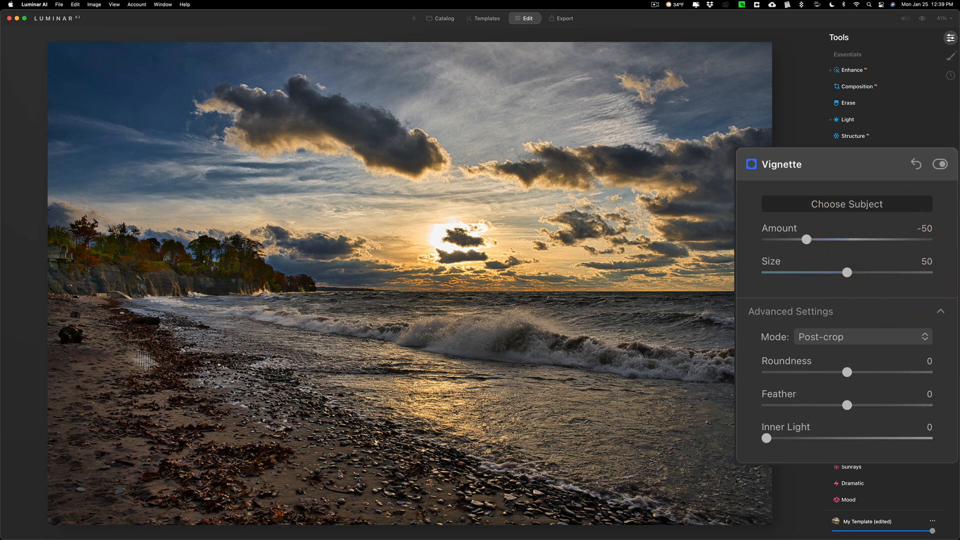
{"action": "mouse_move", "coordinate": [154, 320]}
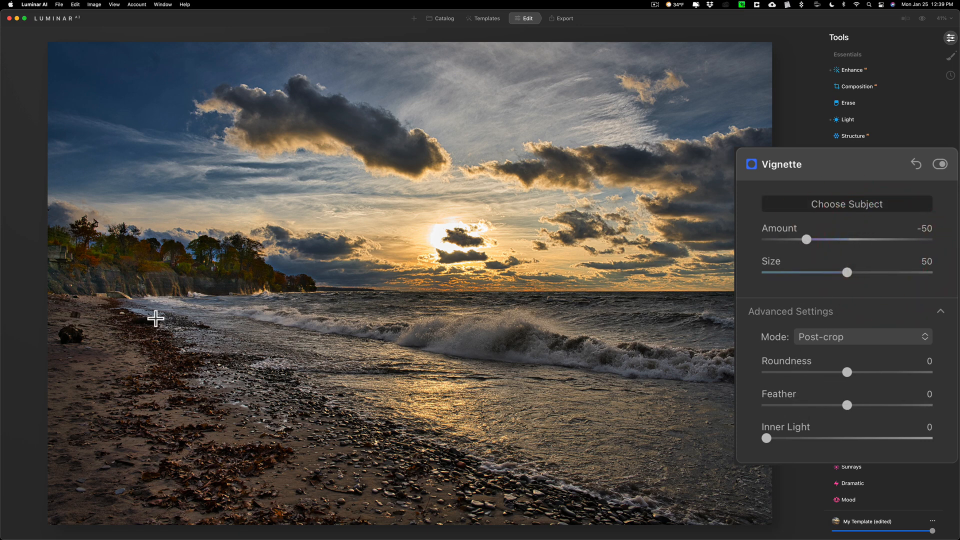
{"action": "mouse_move", "coordinate": [141, 336]}
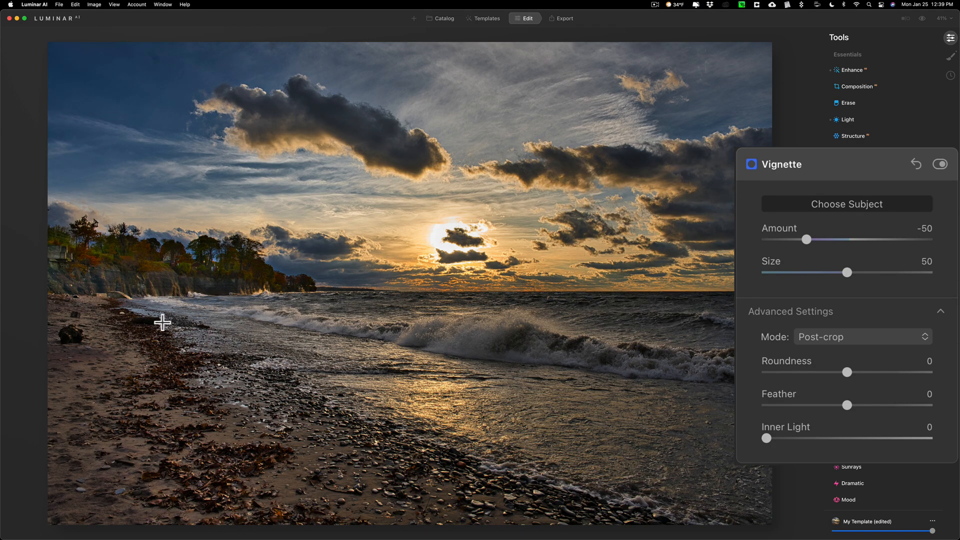
{"action": "mouse_move", "coordinate": [765, 438]}
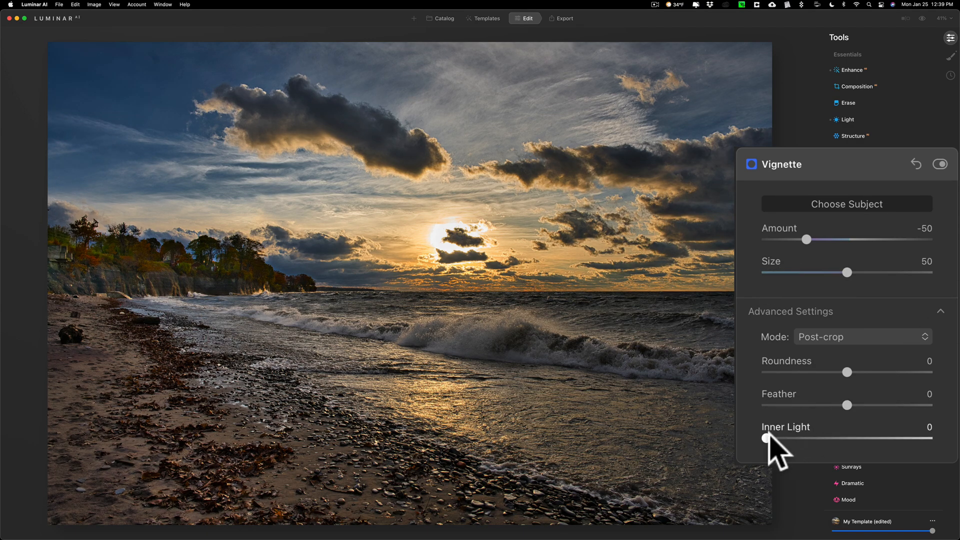
Step: Raise the vignette's Inner Light to 79
{"action": "left_click_drag", "start_coordinate": [763, 438], "coordinate": [889, 438]}
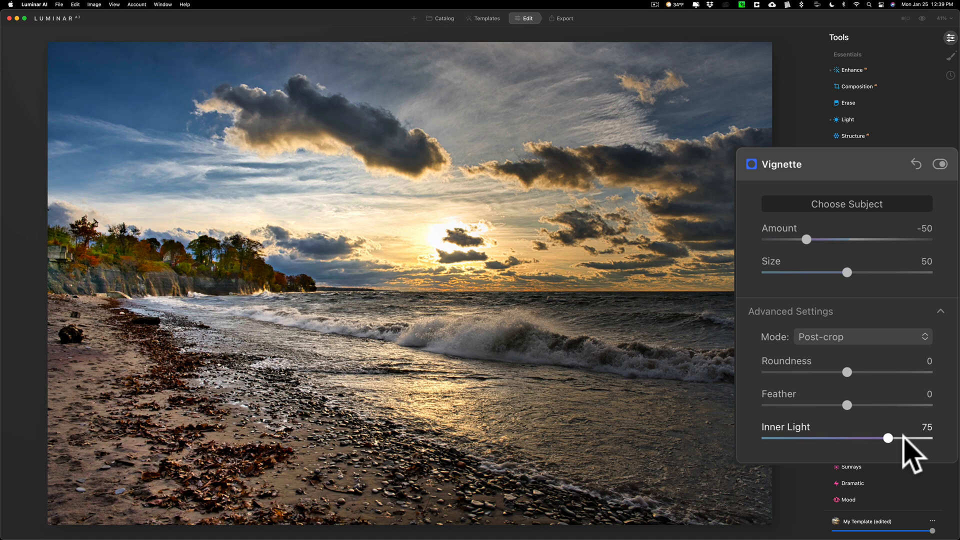
{"action": "left_click_drag", "start_coordinate": [888, 438], "coordinate": [897, 438]}
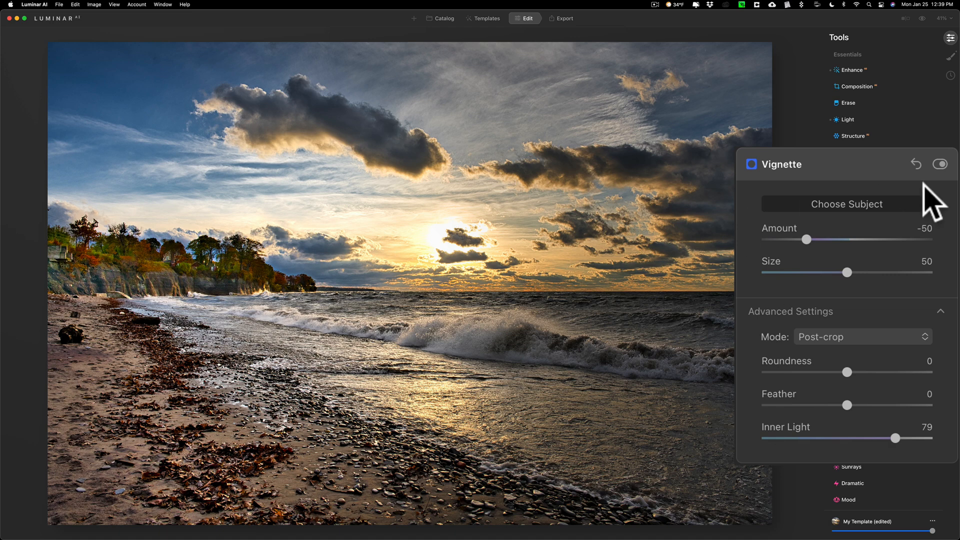
Step: Reset the vignette, then set Amount to -33 and Inner Light to 19
{"action": "left_click", "coordinate": [915, 164]}
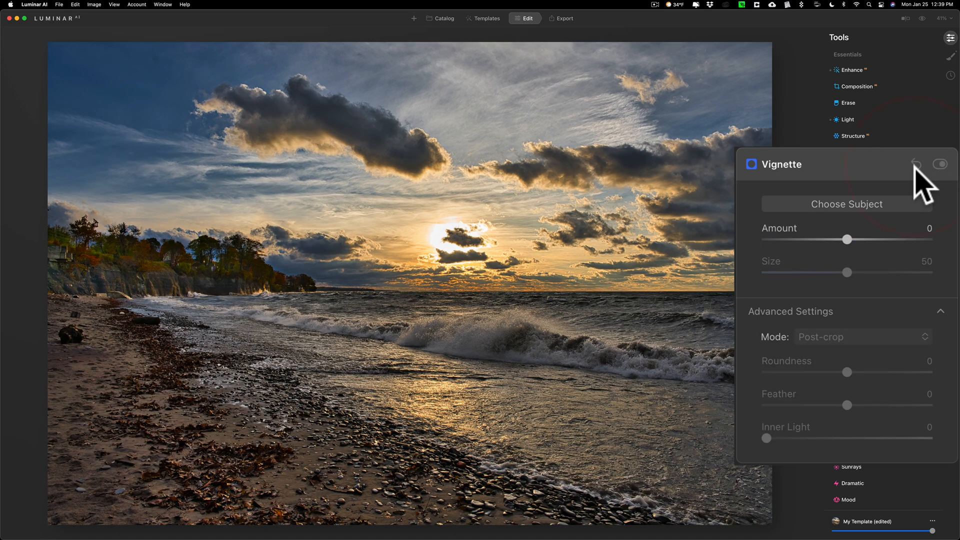
{"action": "left_click_drag", "start_coordinate": [849, 240], "coordinate": [837, 239]}
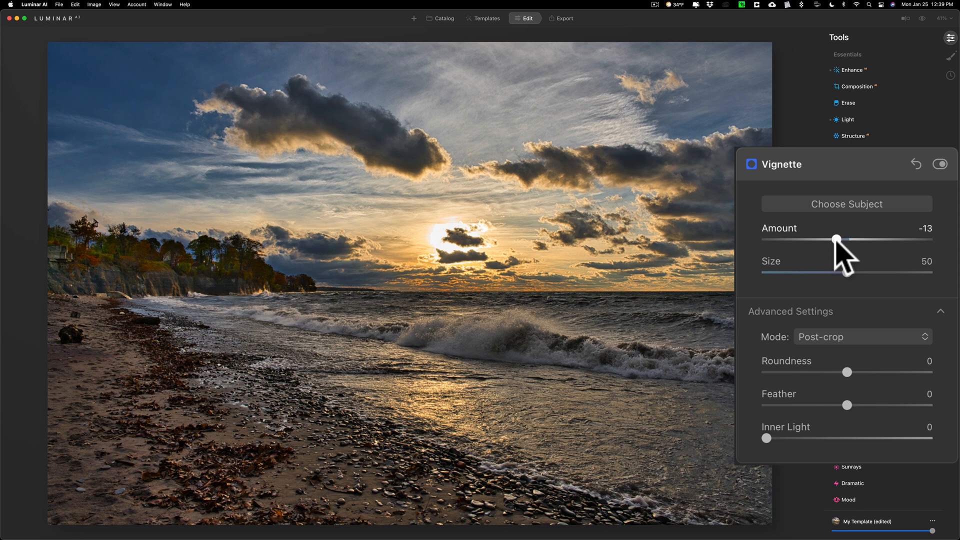
{"action": "left_click_drag", "start_coordinate": [837, 240], "coordinate": [821, 239]}
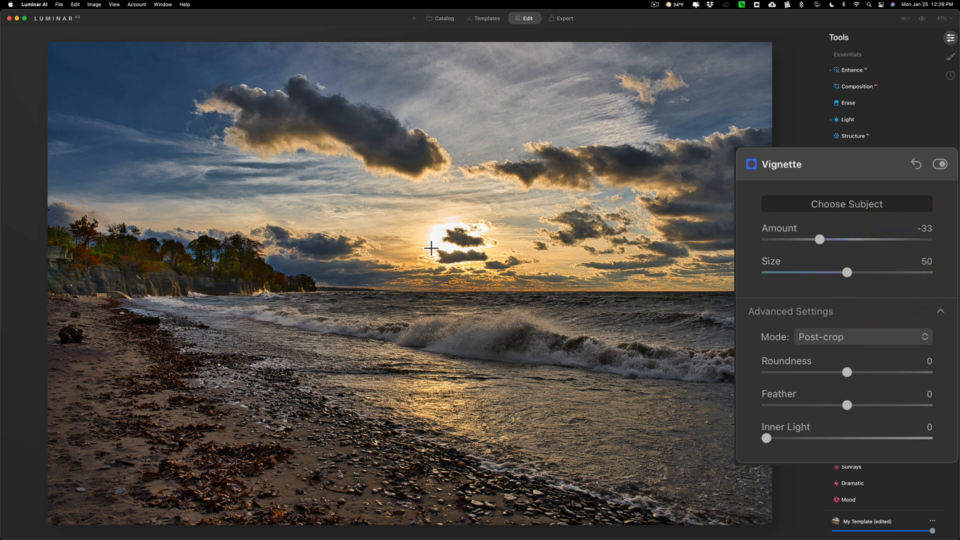
{"action": "mouse_move", "coordinate": [449, 244]}
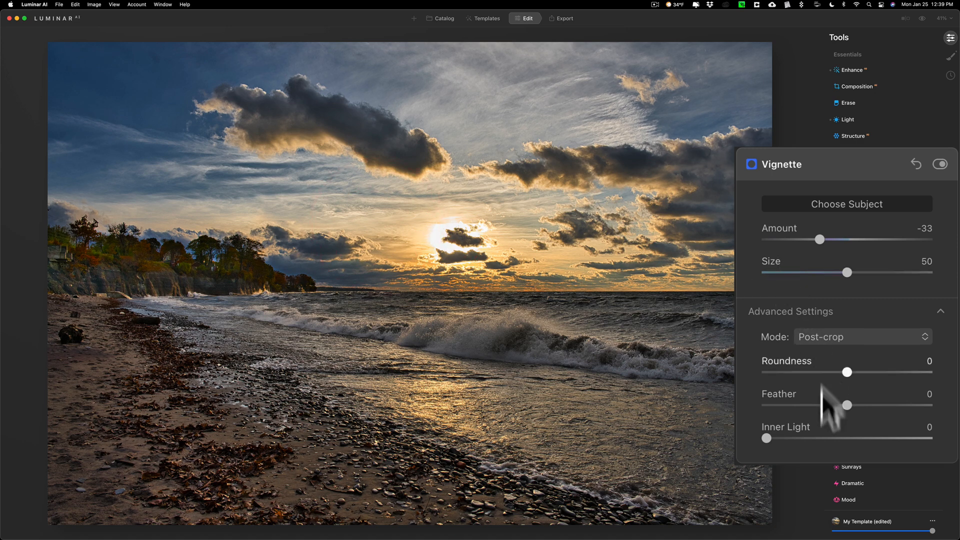
{"action": "left_click_drag", "start_coordinate": [766, 437], "coordinate": [796, 438]}
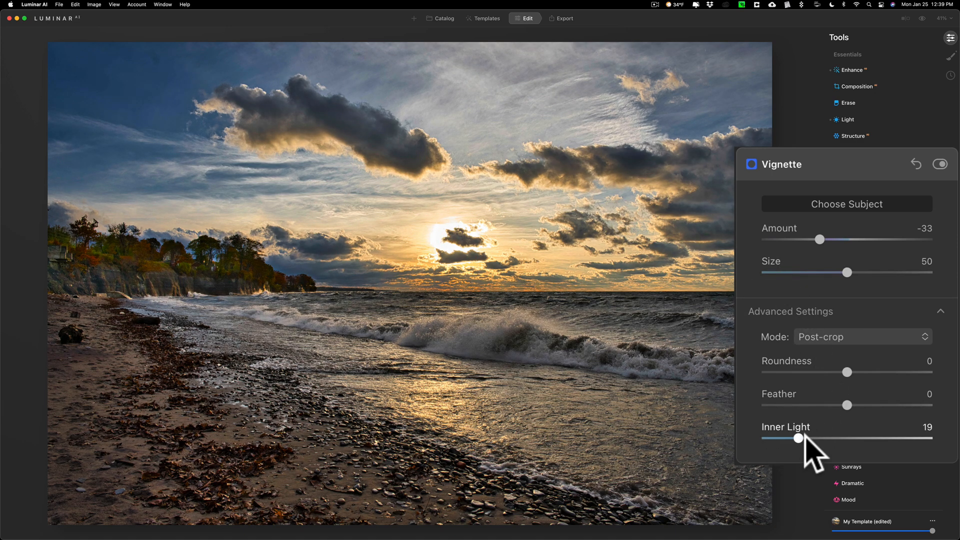
{"action": "mouse_move", "coordinate": [858, 177]}
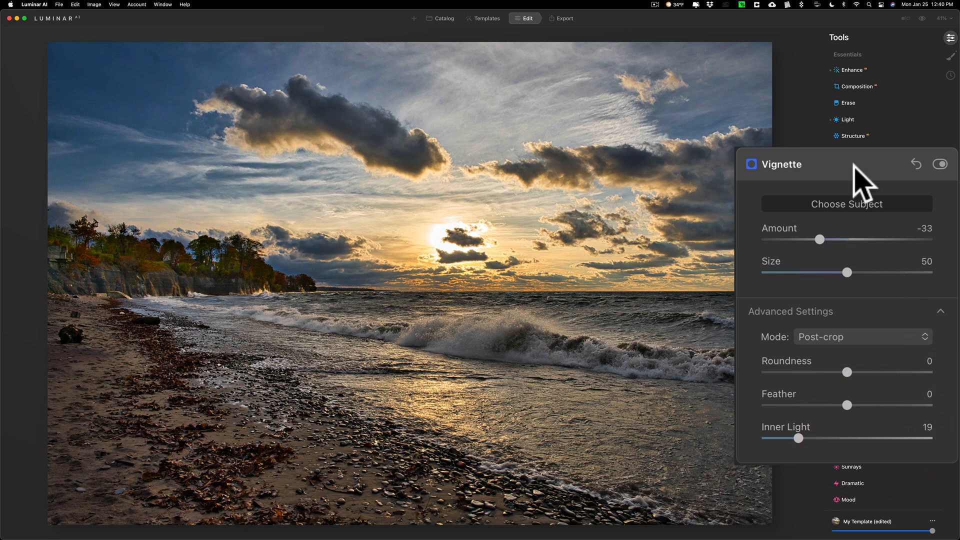